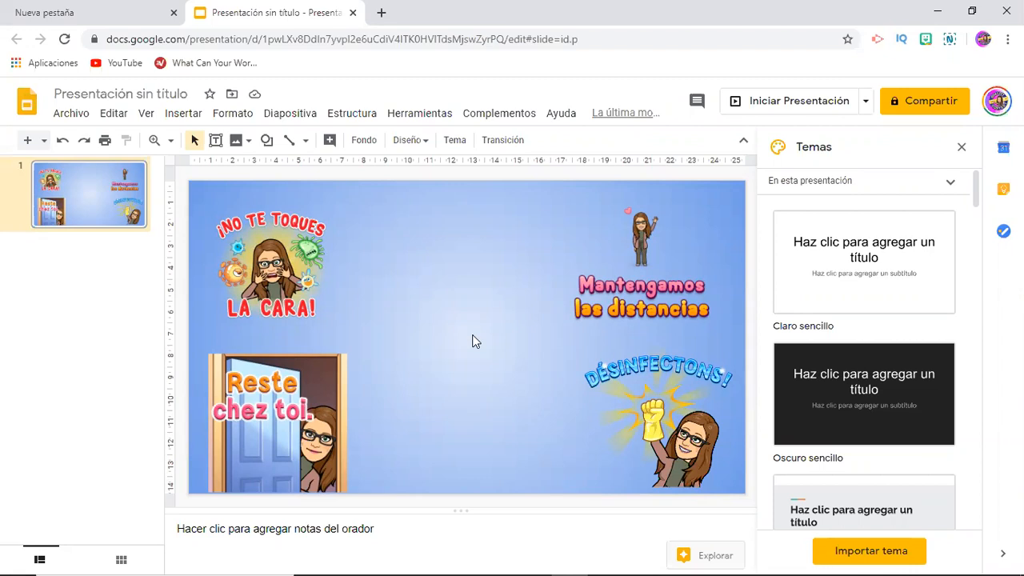
{"action": "mouse_move", "coordinate": [392, 290]}
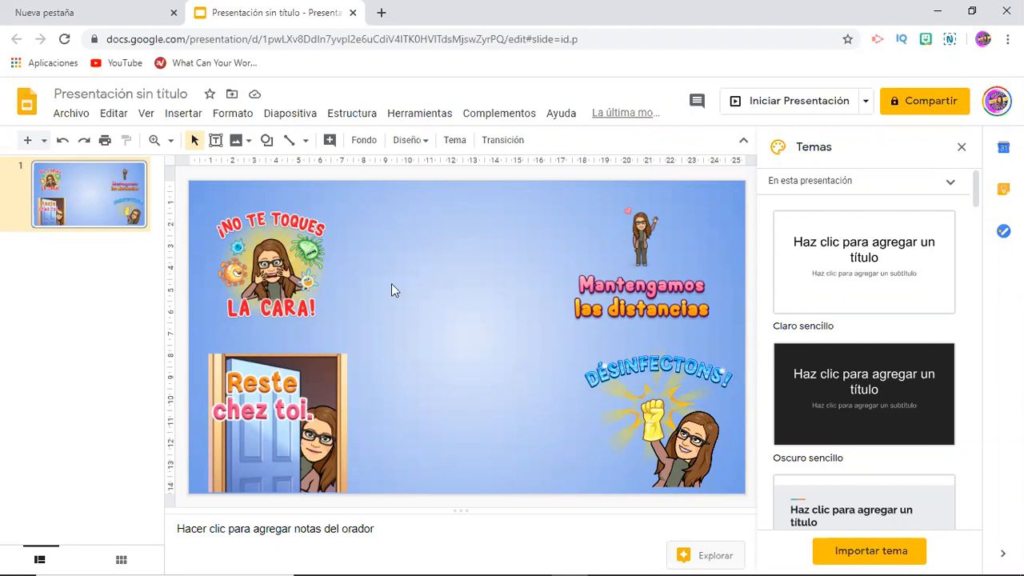
{"action": "mouse_move", "coordinate": [678, 305]}
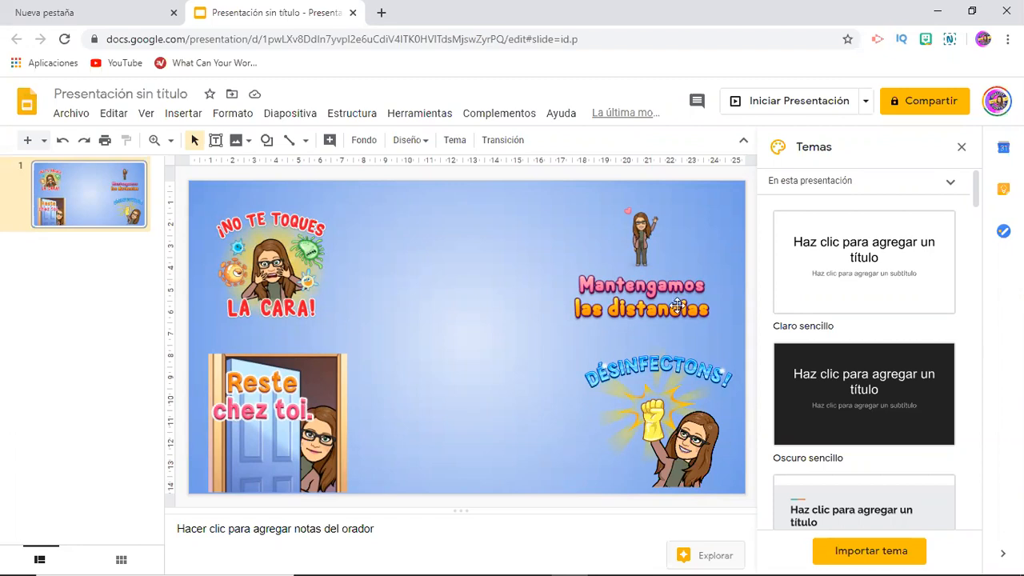
{"action": "mouse_move", "coordinate": [275, 426]}
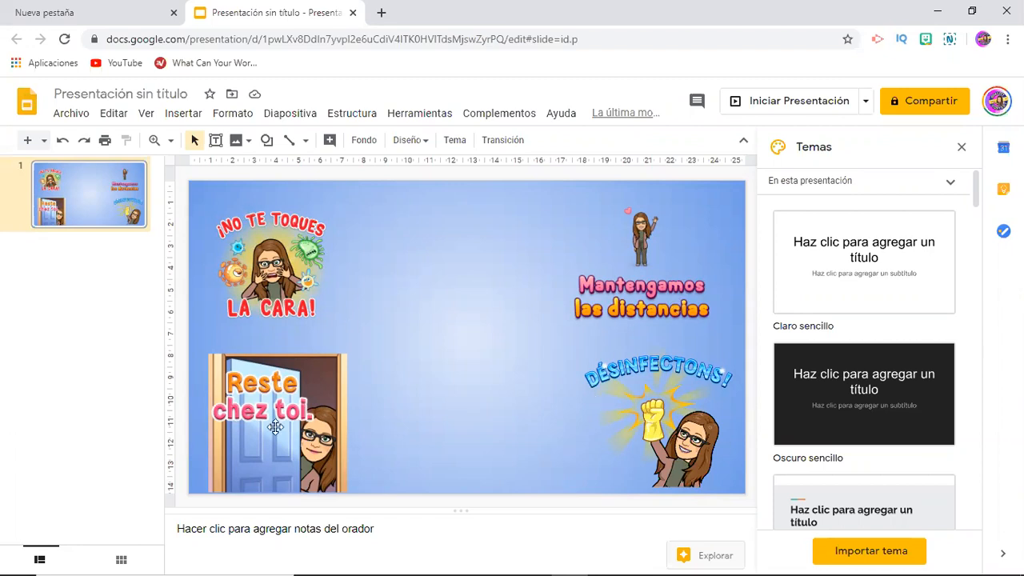
{"action": "mouse_move", "coordinate": [466, 209]}
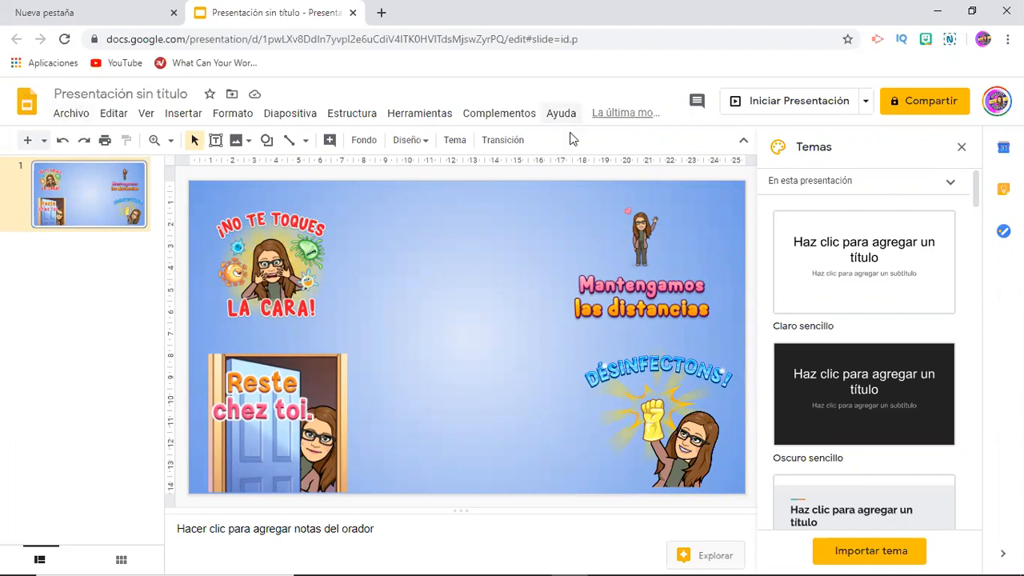
{"action": "mouse_move", "coordinate": [448, 306]}
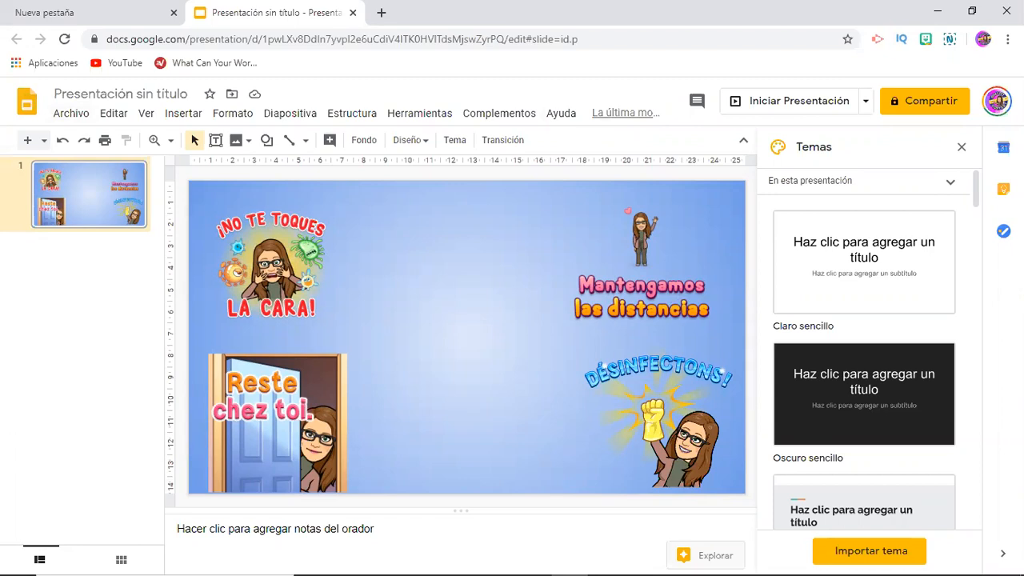
{"action": "mouse_move", "coordinate": [1008, 39]}
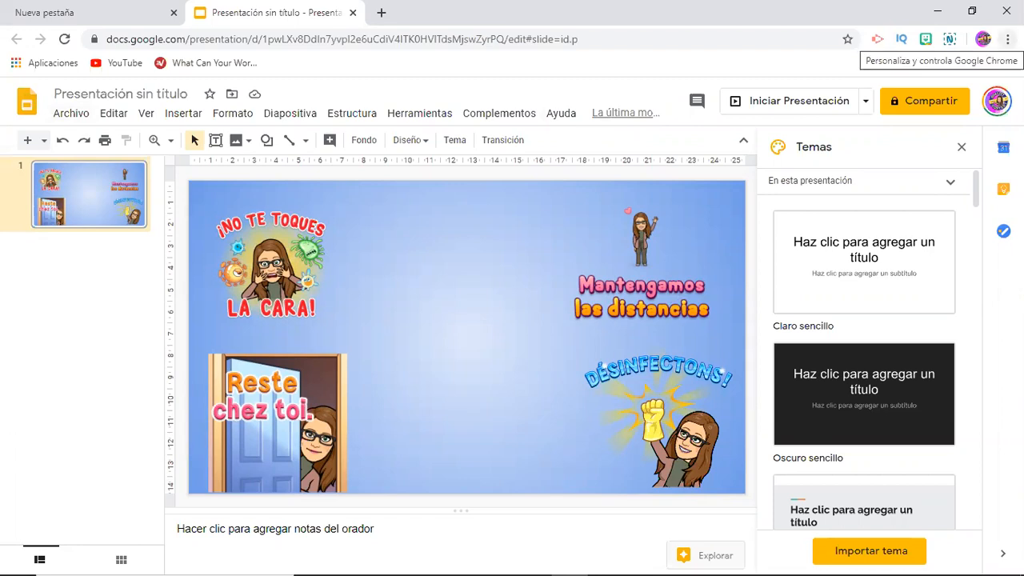
- Open Chrome's Configuración settings page from the three-dot menu
{"action": "left_click", "coordinate": [1007, 39]}
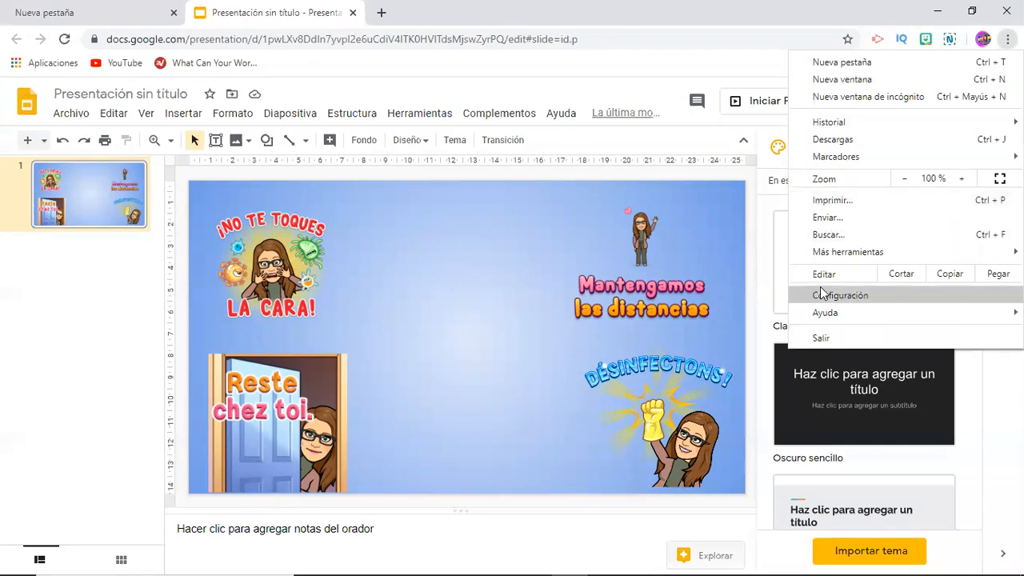
{"action": "left_click", "coordinate": [840, 296]}
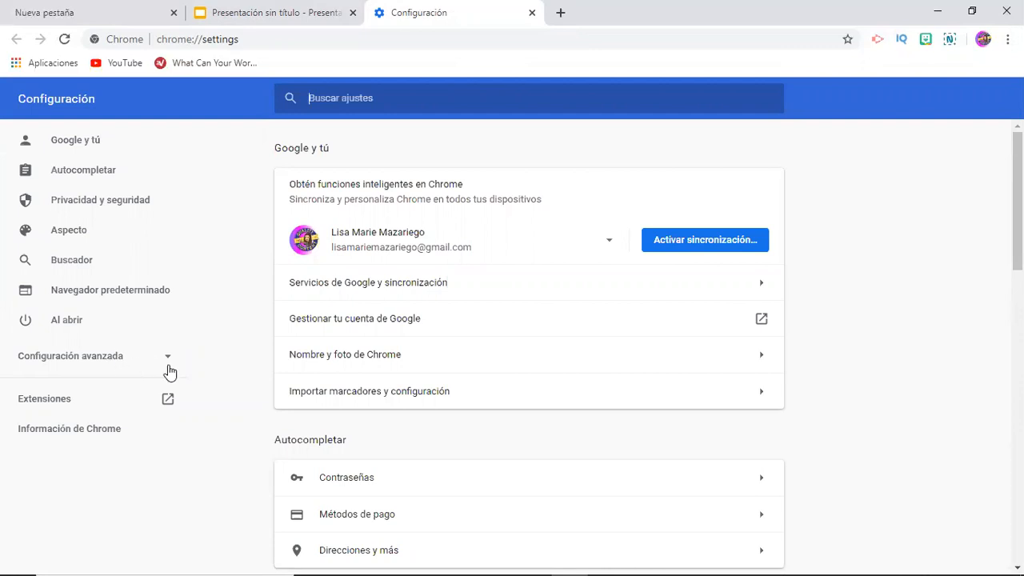
- Expand Configuración avanzada and go to the Idiomas language settings
{"action": "left_click", "coordinate": [70, 355]}
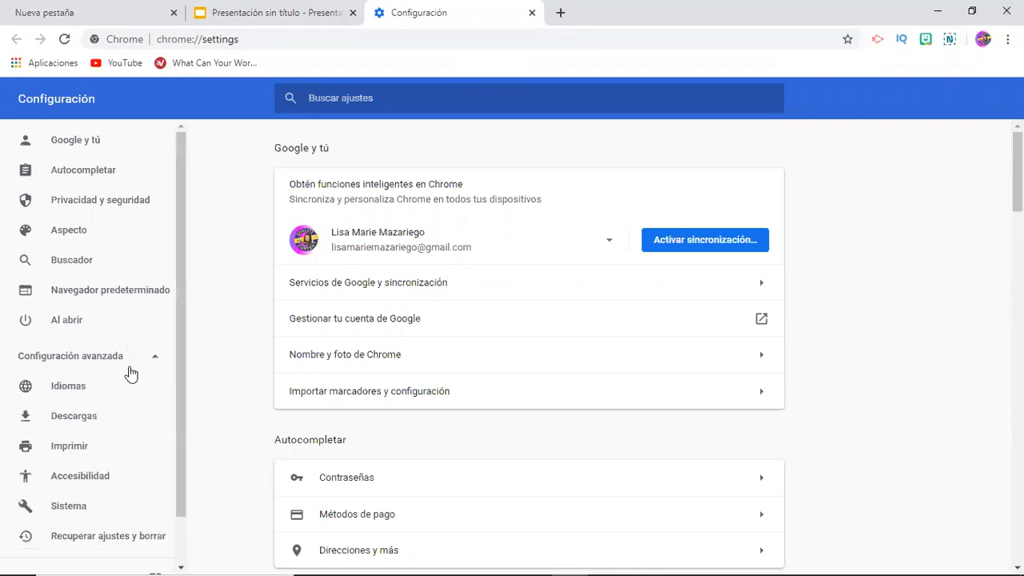
{"action": "mouse_move", "coordinate": [68, 386]}
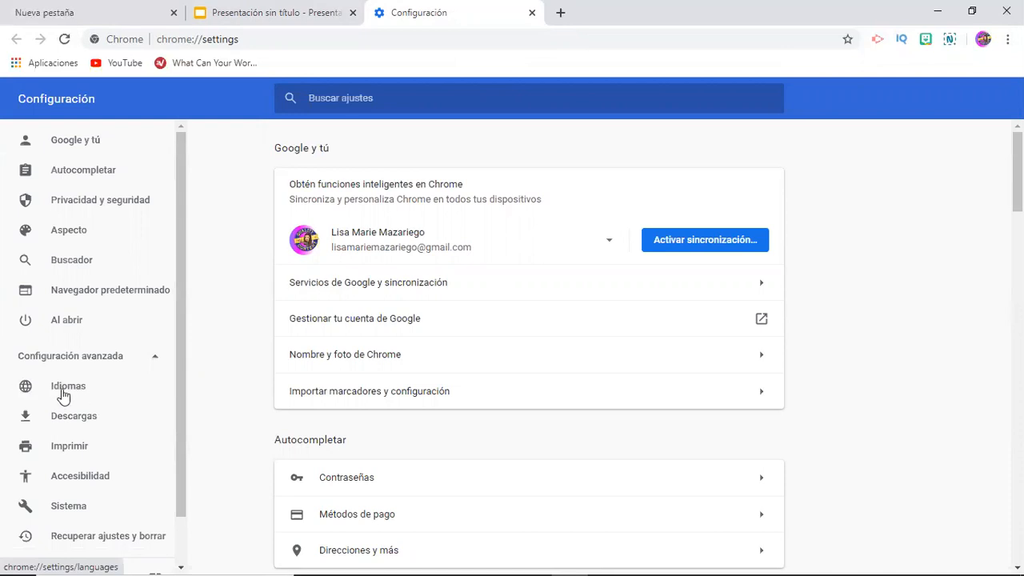
{"action": "mouse_move", "coordinate": [66, 394]}
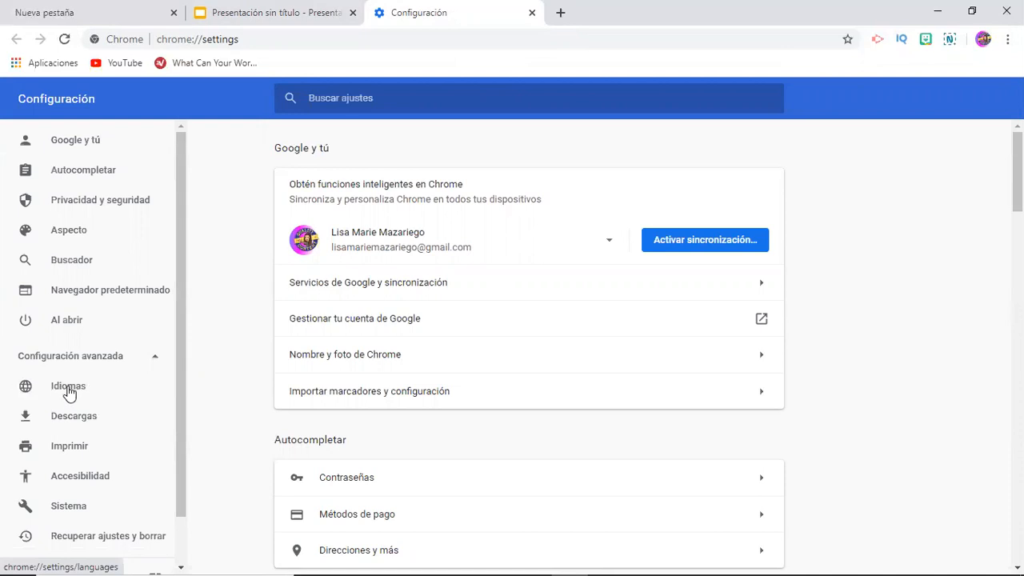
{"action": "left_click", "coordinate": [68, 386]}
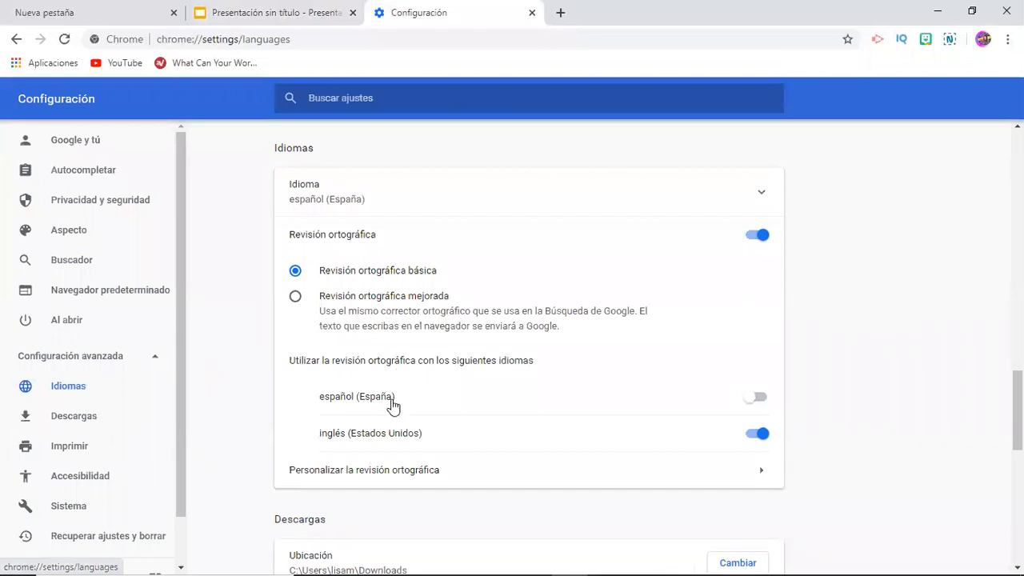
{"action": "mouse_move", "coordinate": [392, 220]}
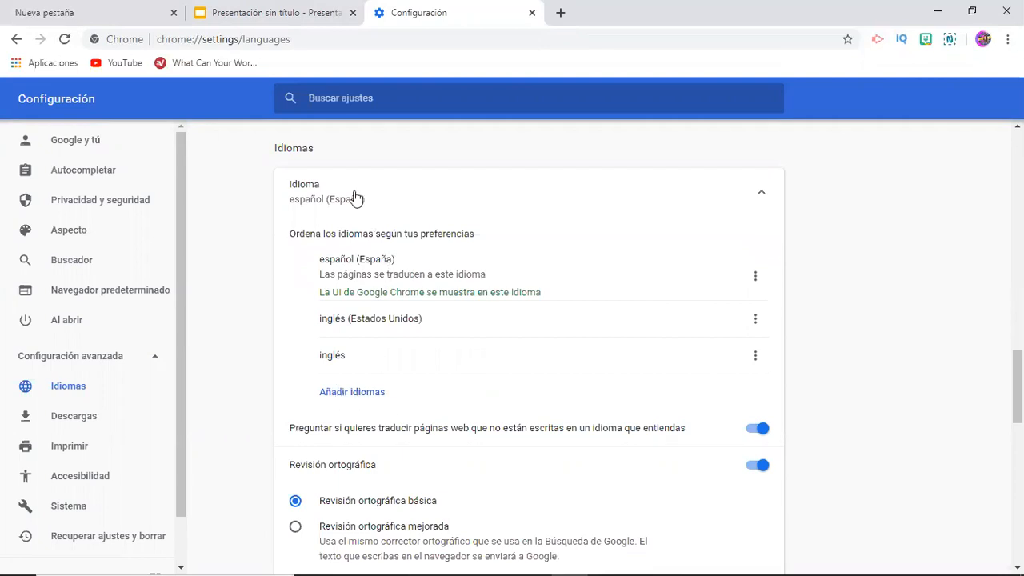
{"action": "mouse_move", "coordinate": [378, 318]}
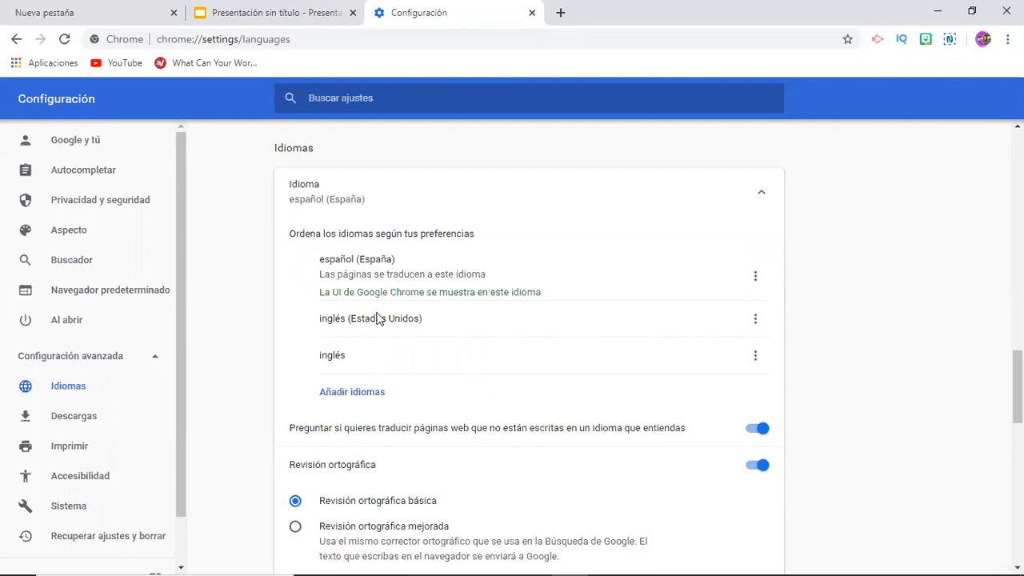
{"action": "mouse_move", "coordinate": [755, 318]}
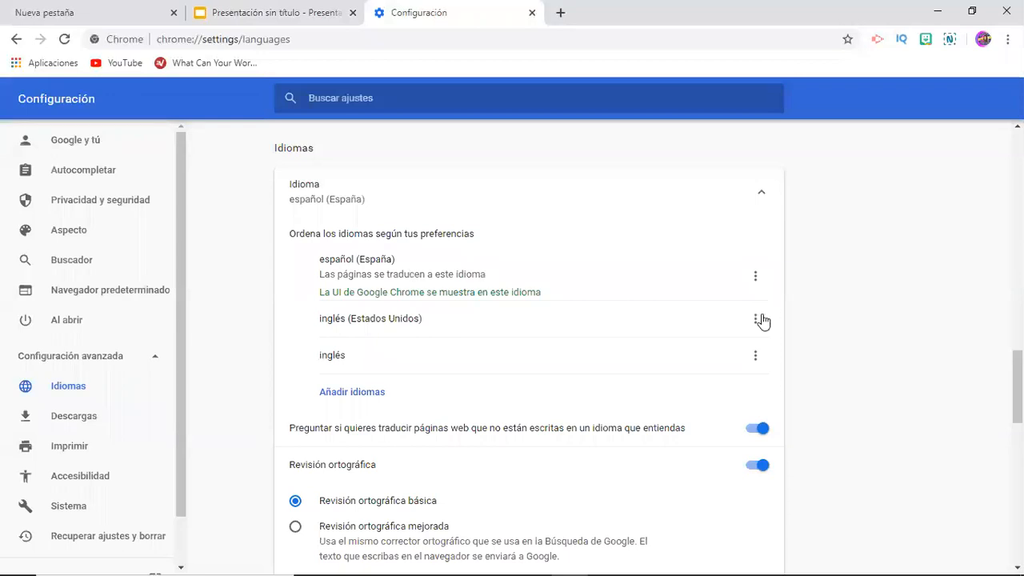
- Show Chrome in English (United States), then return to the Slides tab
{"action": "left_click", "coordinate": [755, 319]}
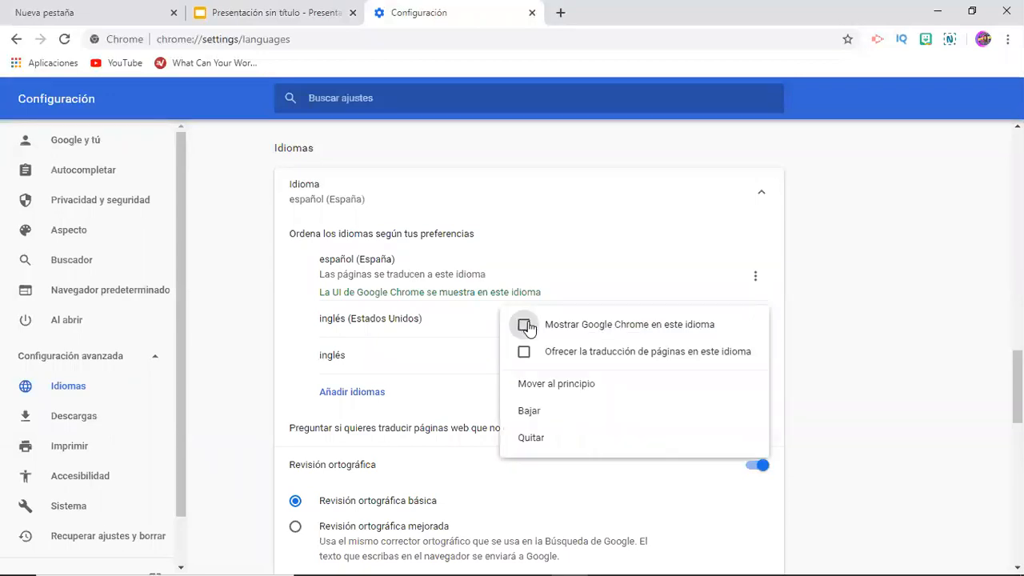
{"action": "left_click", "coordinate": [525, 324]}
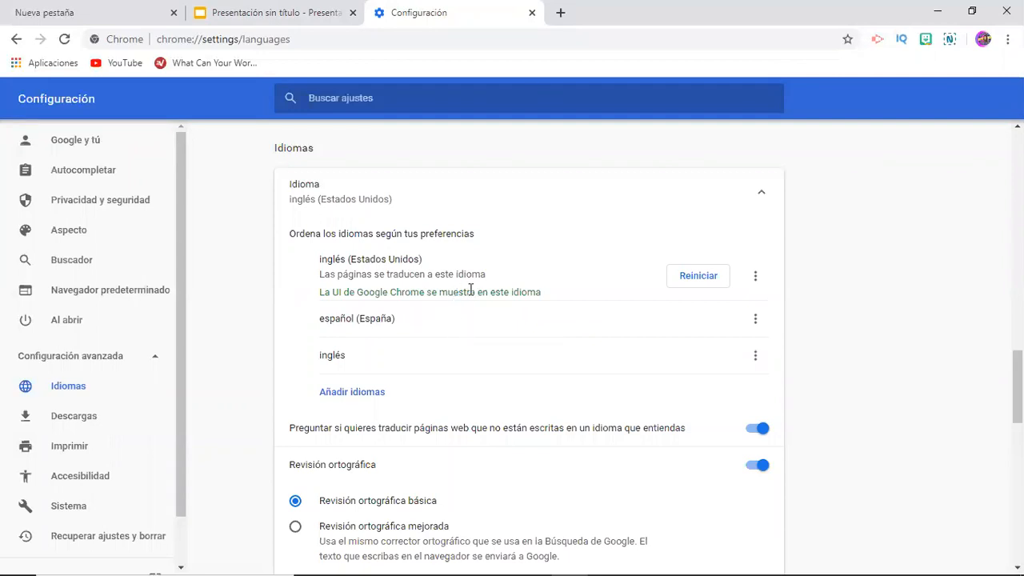
{"action": "mouse_move", "coordinate": [496, 346]}
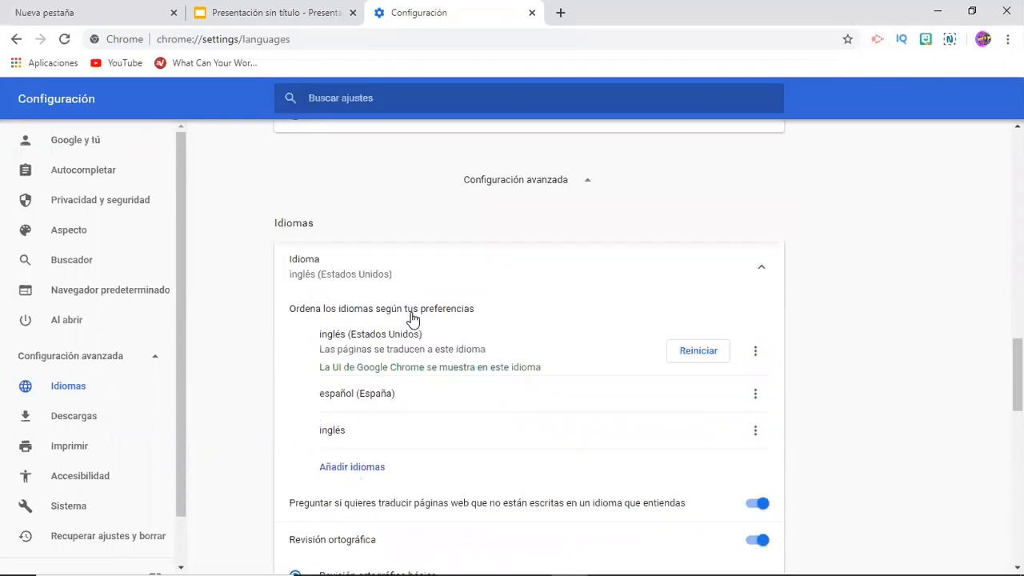
{"action": "left_click", "coordinate": [276, 13]}
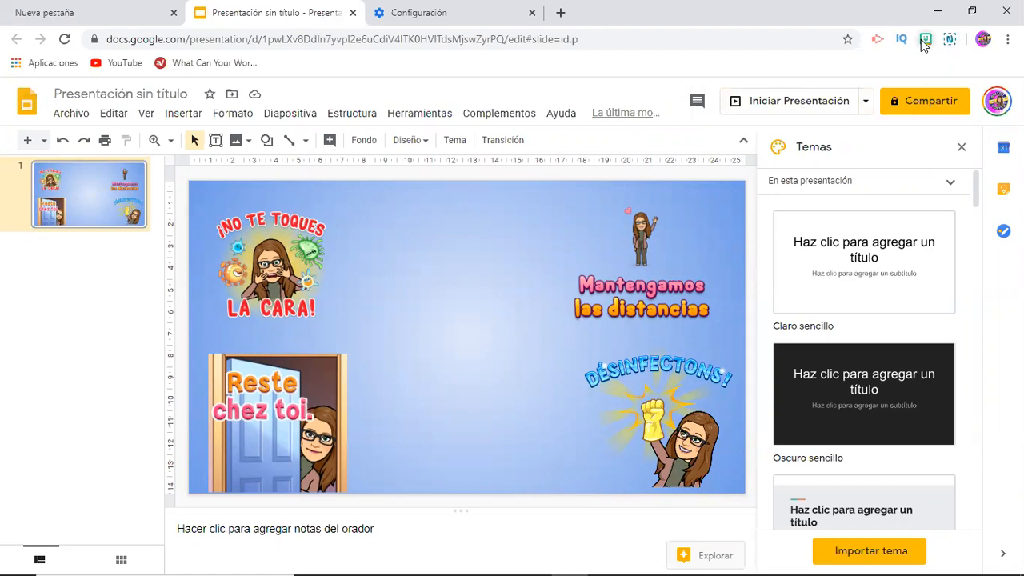
- Search the Bitmoji extension panel for 'hello' stickers
{"action": "left_click", "coordinate": [926, 39]}
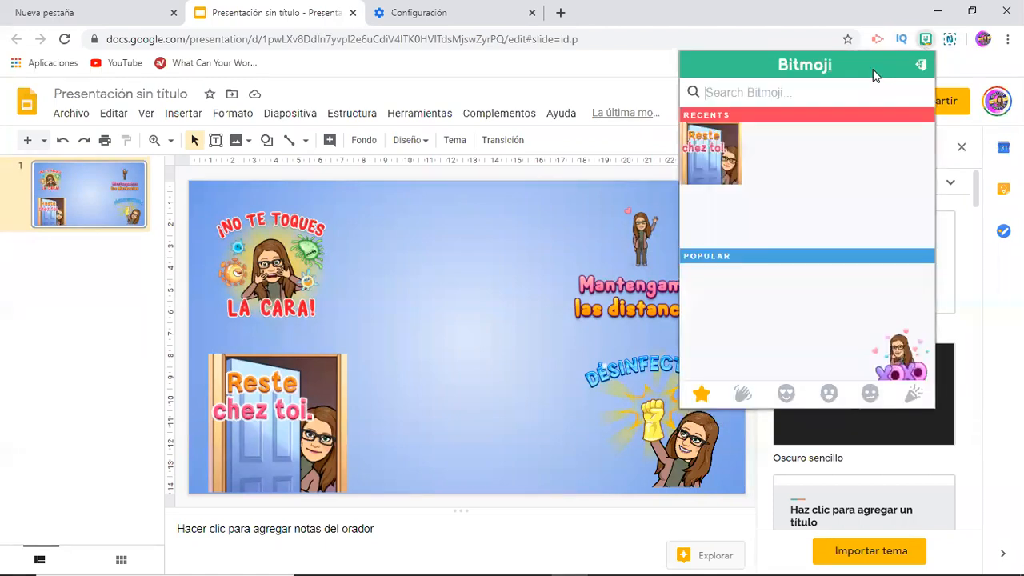
{"action": "type", "text": "h"}
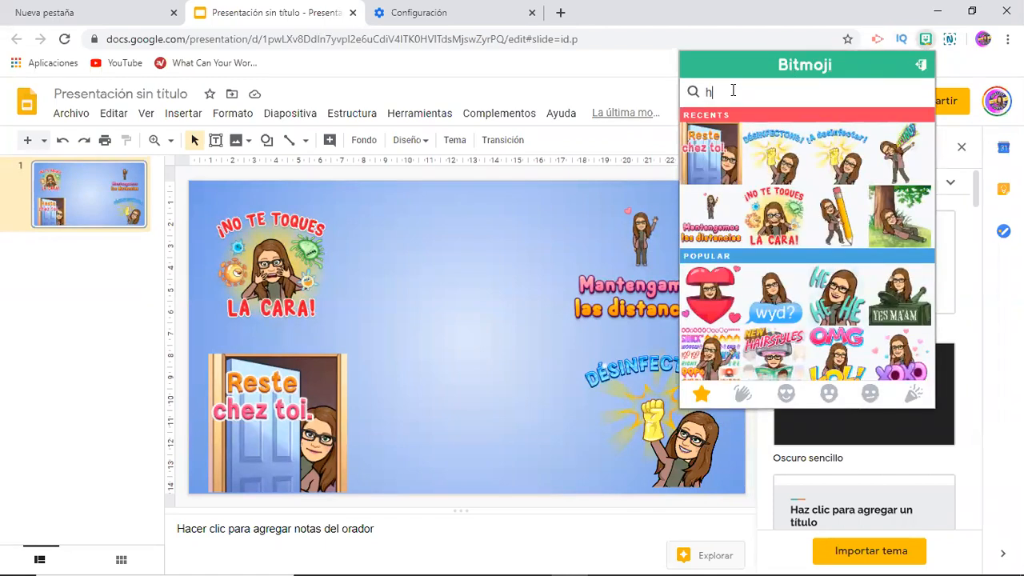
{"action": "type", "text": "ello"}
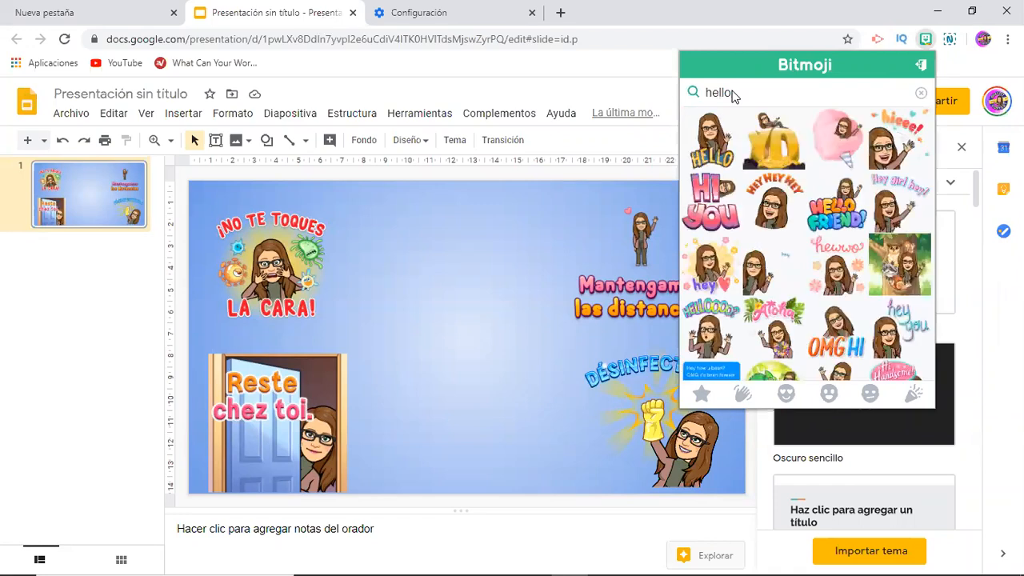
{"action": "mouse_move", "coordinate": [790, 332]}
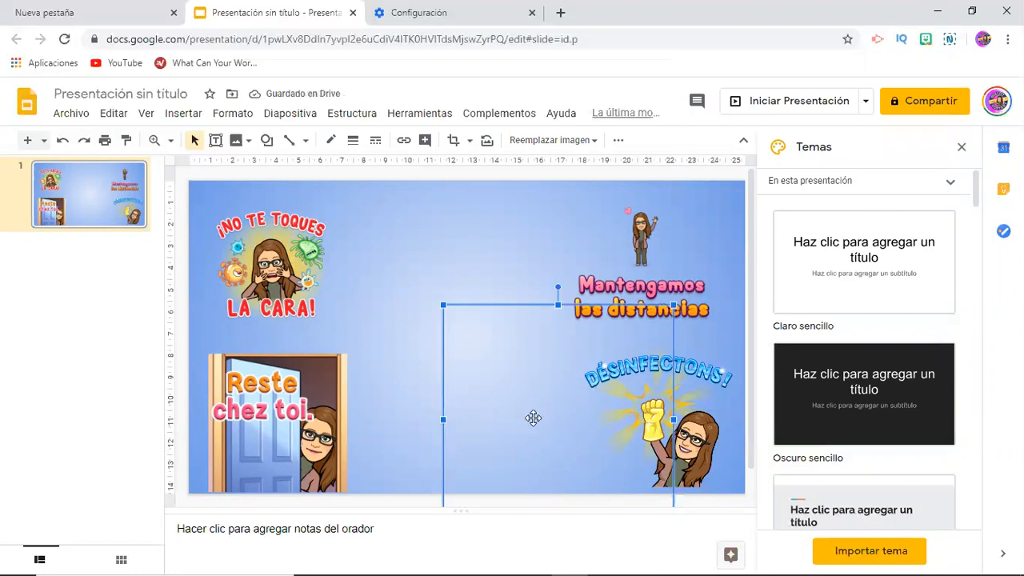
{"action": "mouse_move", "coordinate": [528, 404]}
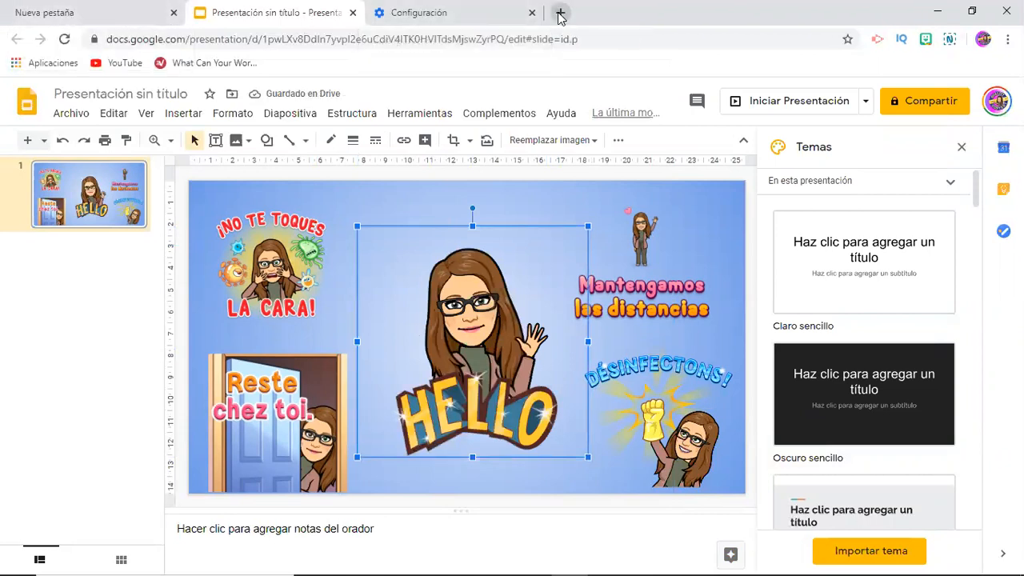
- Open Google Drive in a new tab and bring up its gear settings menu
{"action": "left_click", "coordinate": [560, 12]}
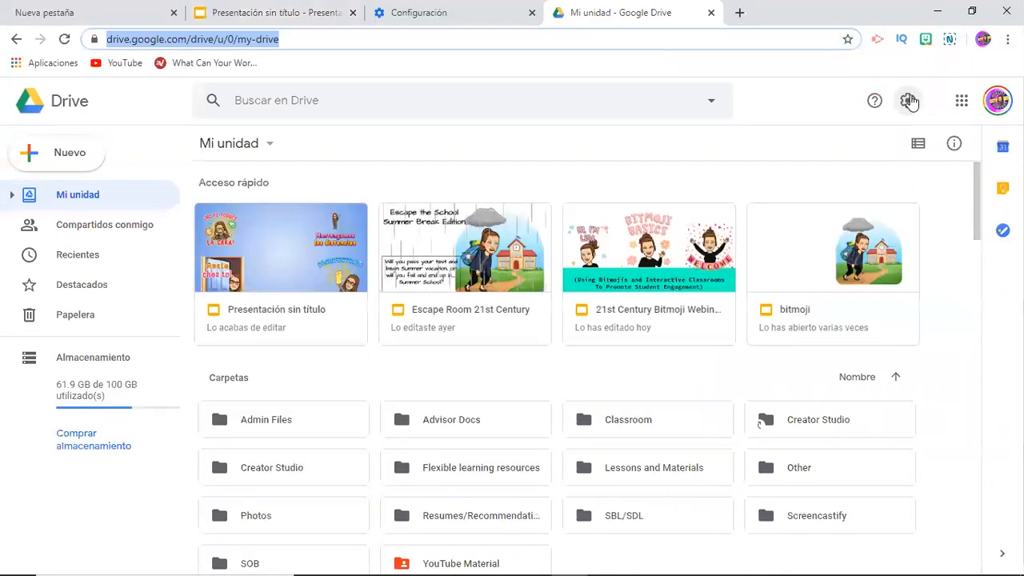
{"action": "left_click", "coordinate": [908, 100]}
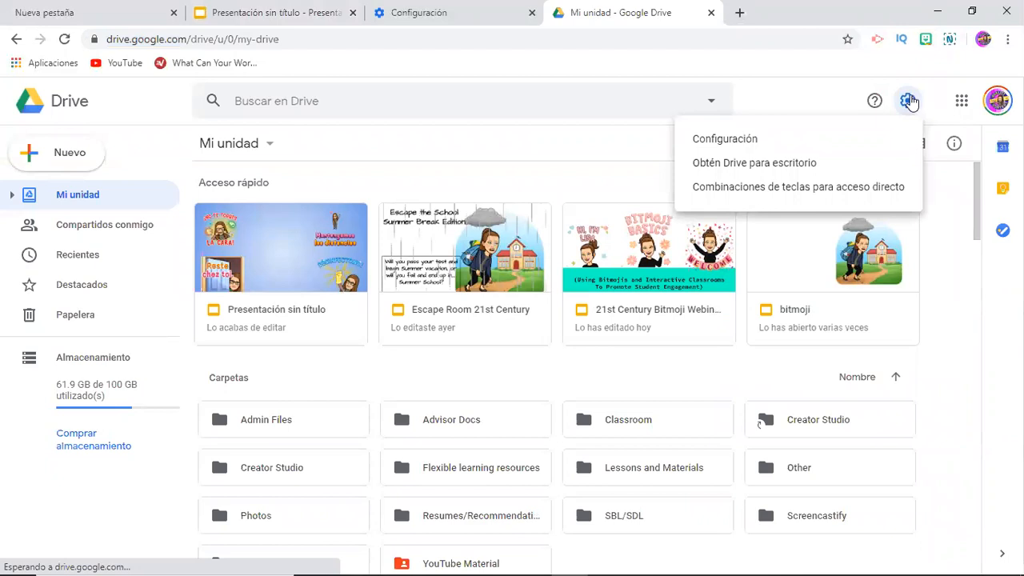
{"action": "mouse_move", "coordinate": [723, 138]}
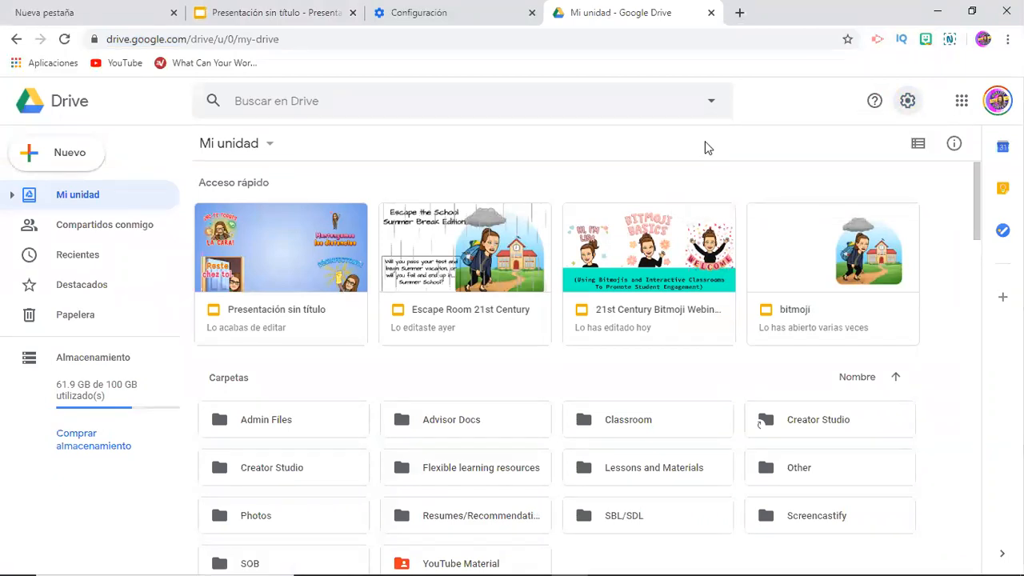
- Change the account default language to English (United States) via Drive's language settings link
{"action": "left_click", "coordinate": [908, 100]}
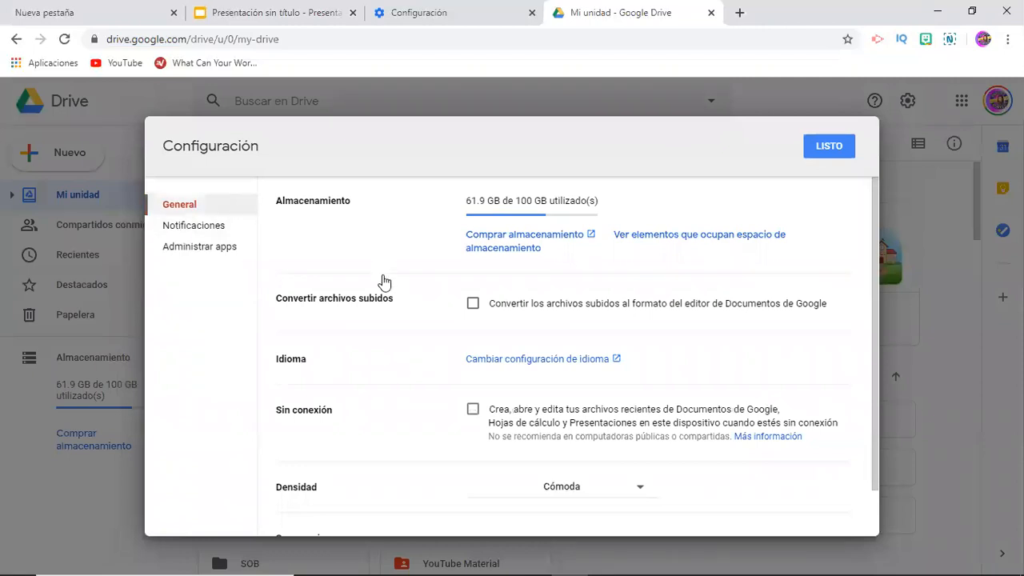
{"action": "left_click", "coordinate": [538, 358]}
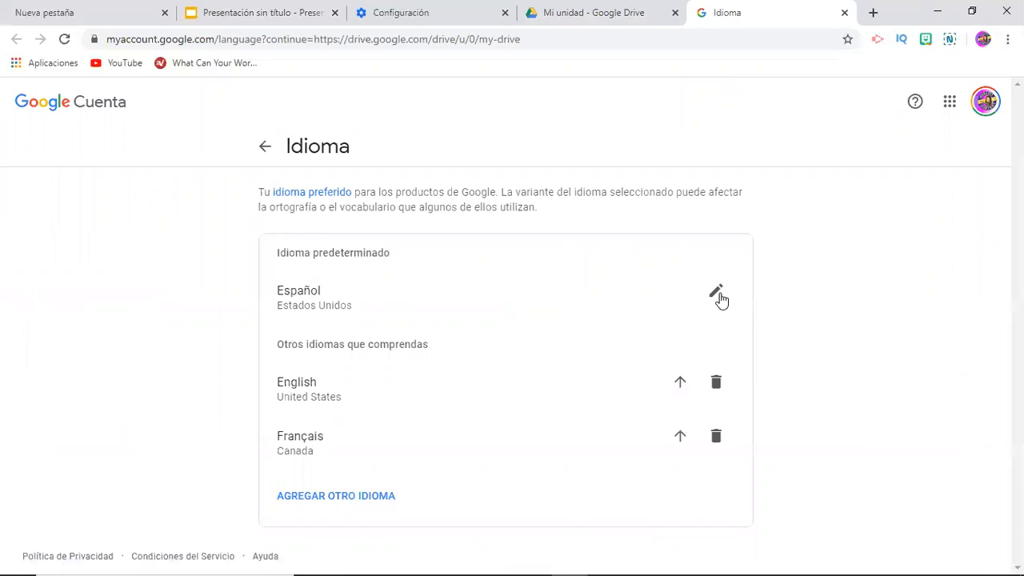
{"action": "mouse_move", "coordinate": [680, 381]}
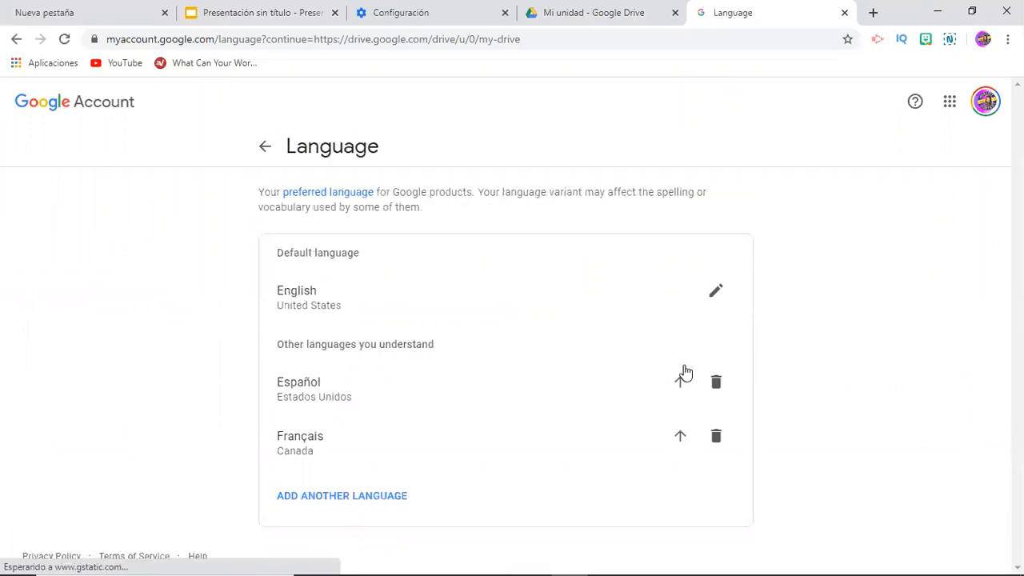
{"action": "left_click", "coordinate": [256, 12]}
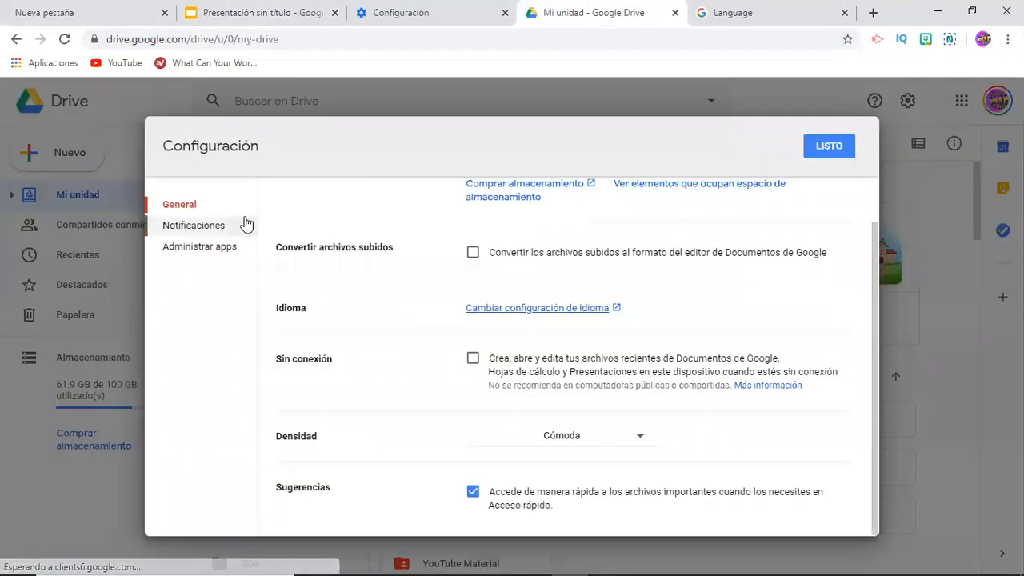
- Reload the sticker presentation in English and create a blank presentation from Drive's Nuevo menu
{"action": "left_click", "coordinate": [828, 145]}
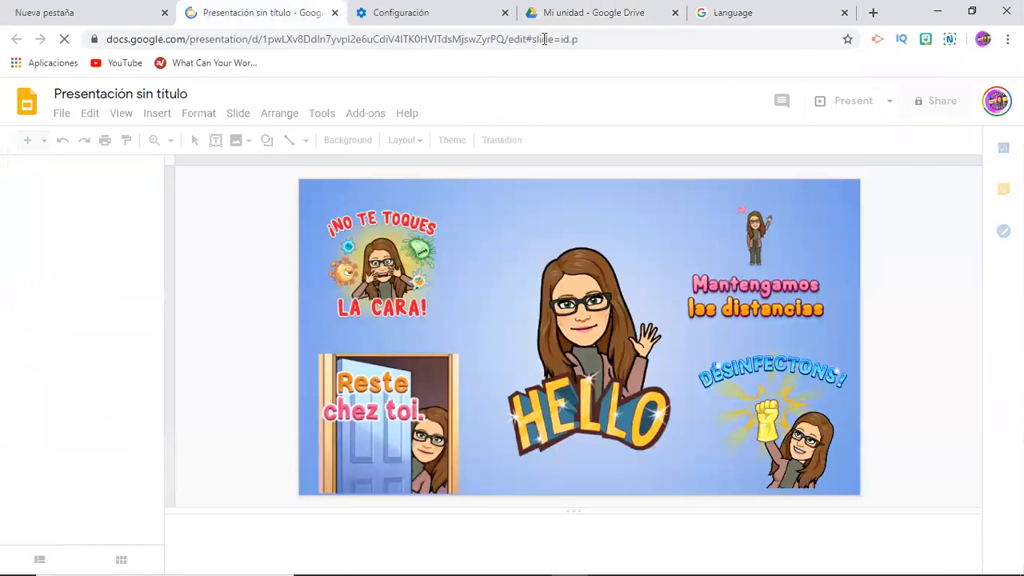
{"action": "mouse_move", "coordinate": [594, 12]}
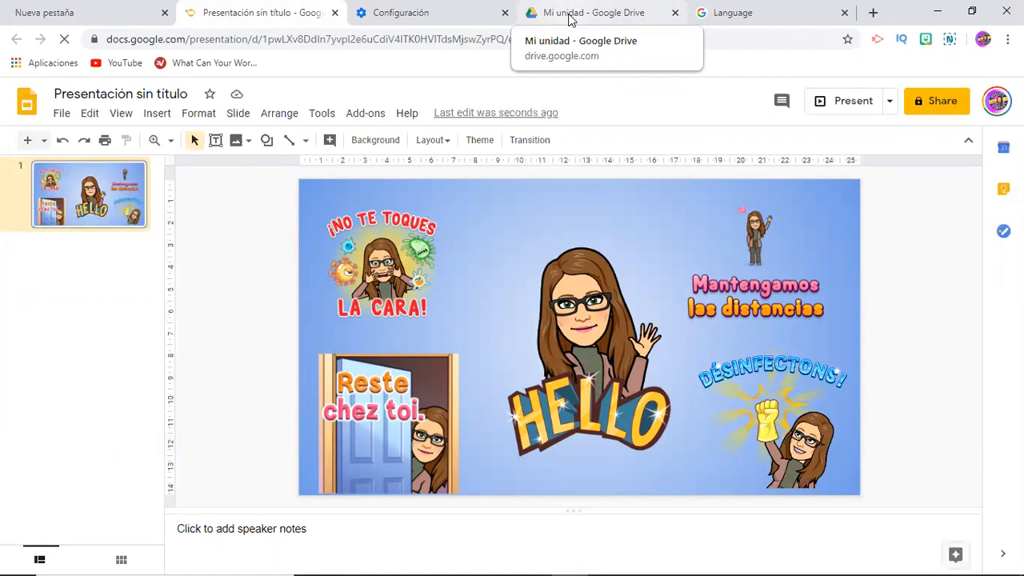
{"action": "left_click", "coordinate": [593, 12]}
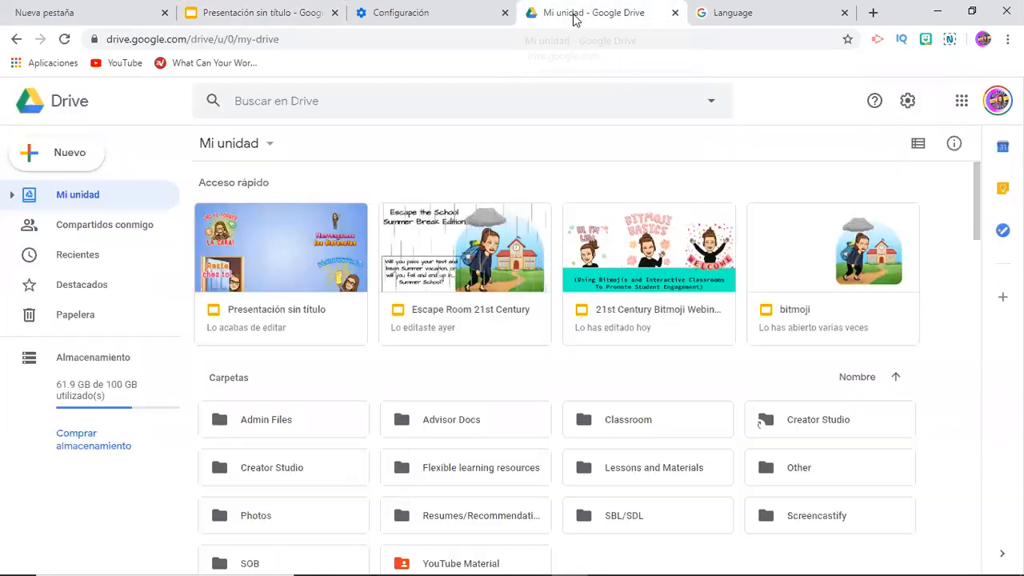
{"action": "left_click", "coordinate": [56, 152]}
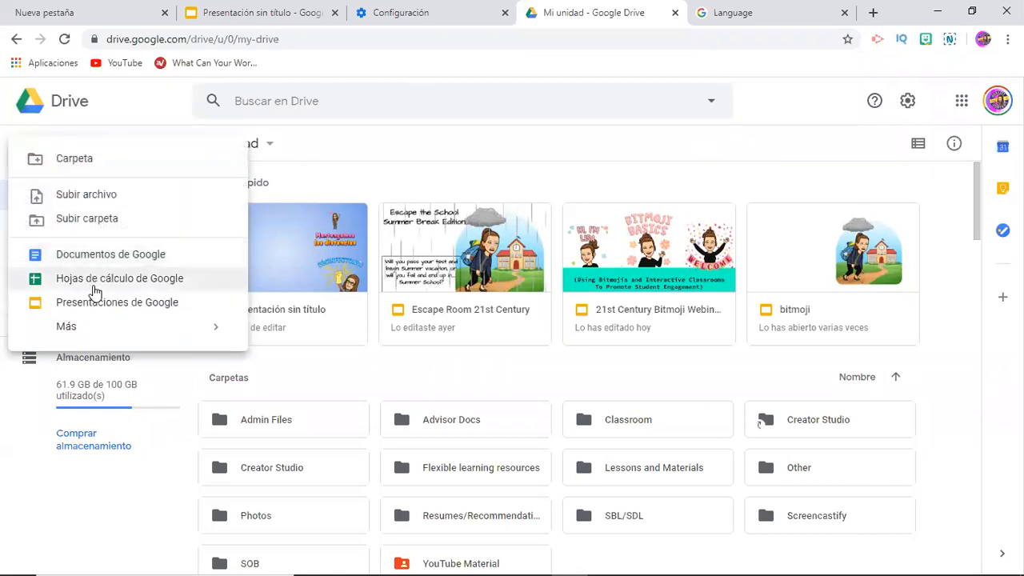
{"action": "left_click", "coordinate": [117, 302]}
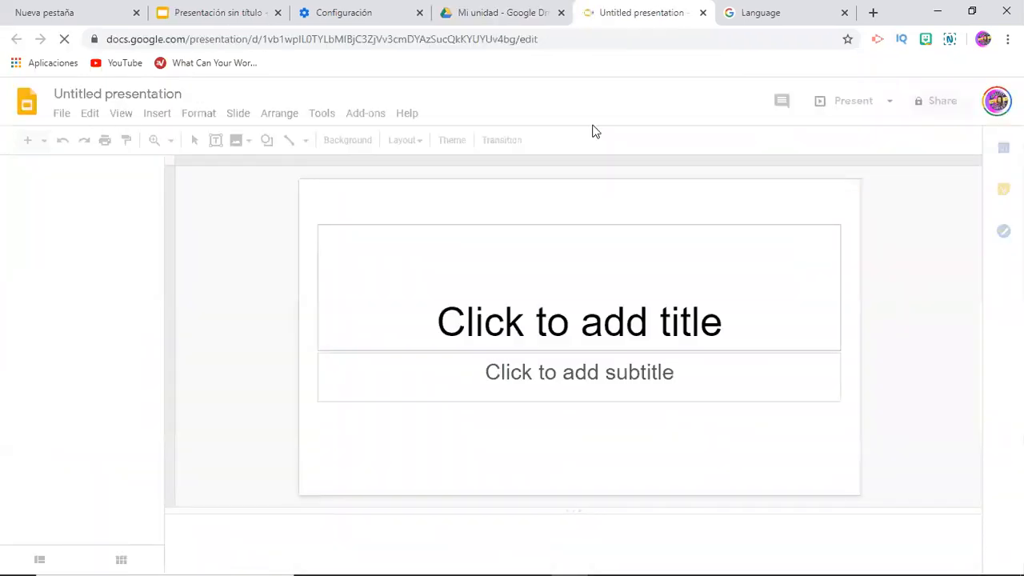
{"action": "mouse_move", "coordinate": [865, 212]}
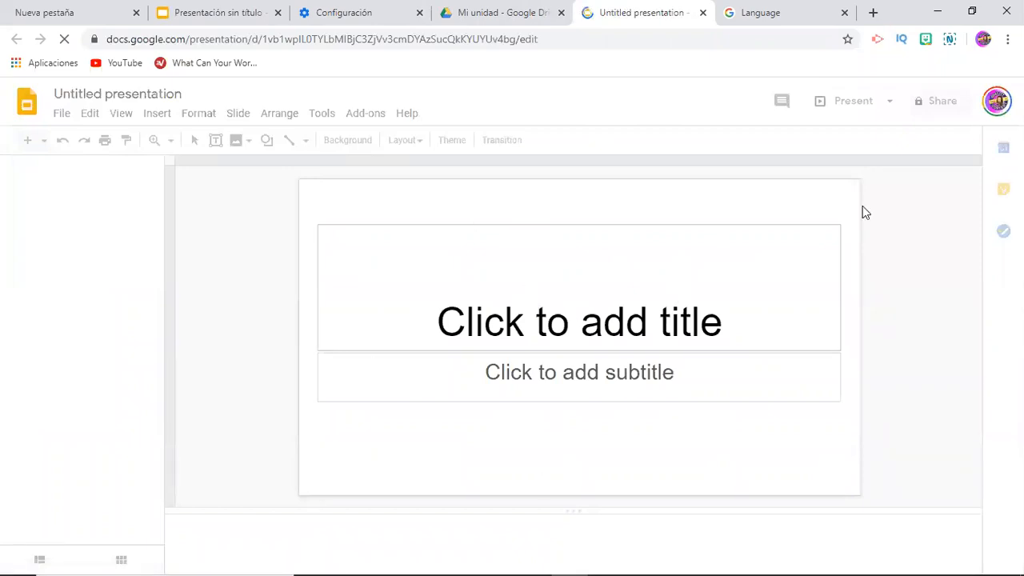
{"action": "left_click", "coordinate": [451, 139]}
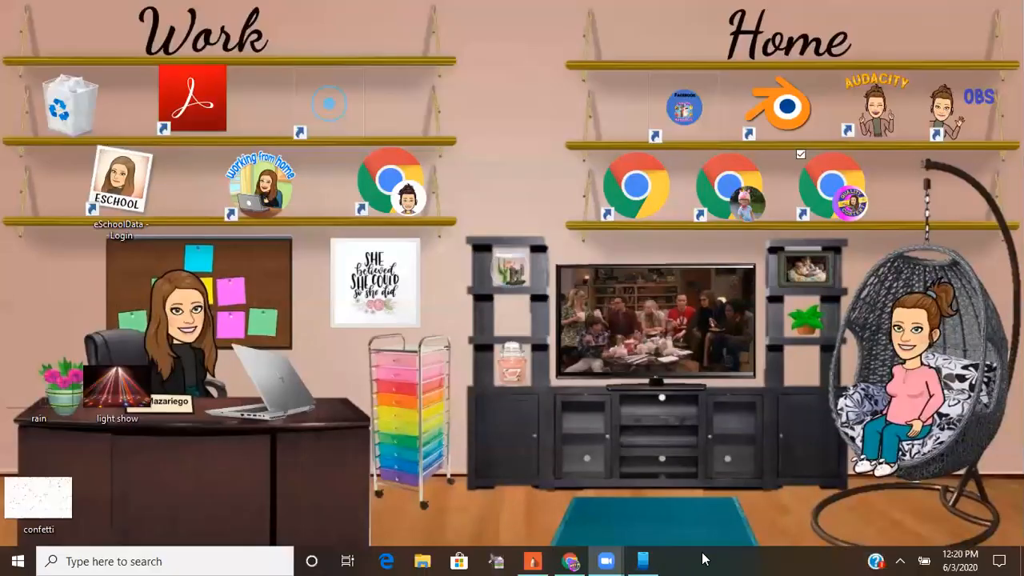
- Launch Your Phone from the taskbar to mirror the Android phone
{"action": "left_click", "coordinate": [642, 560]}
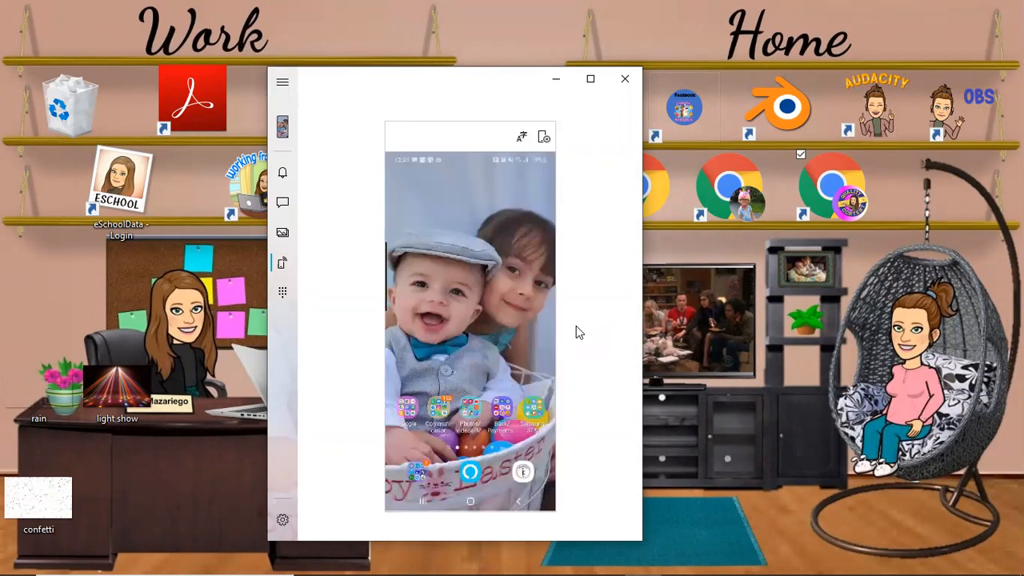
{"action": "mouse_move", "coordinate": [500, 396]}
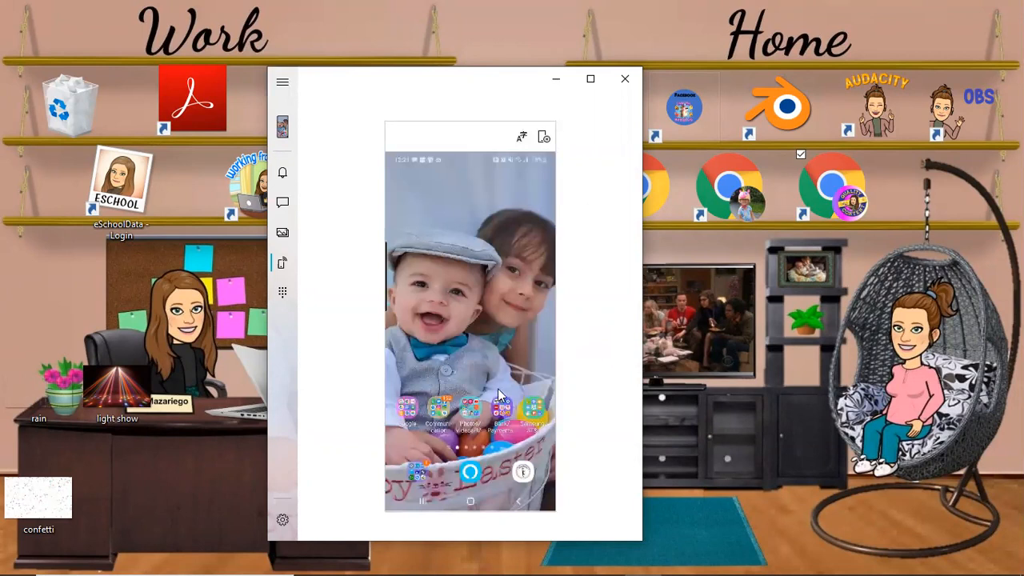
{"action": "mouse_move", "coordinate": [483, 391]}
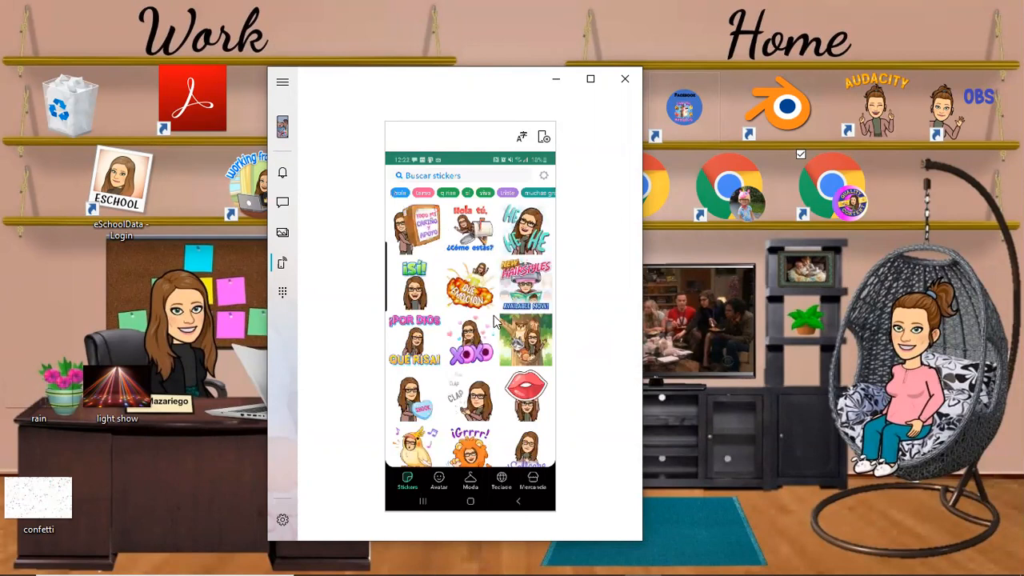
{"action": "mouse_move", "coordinate": [552, 219]}
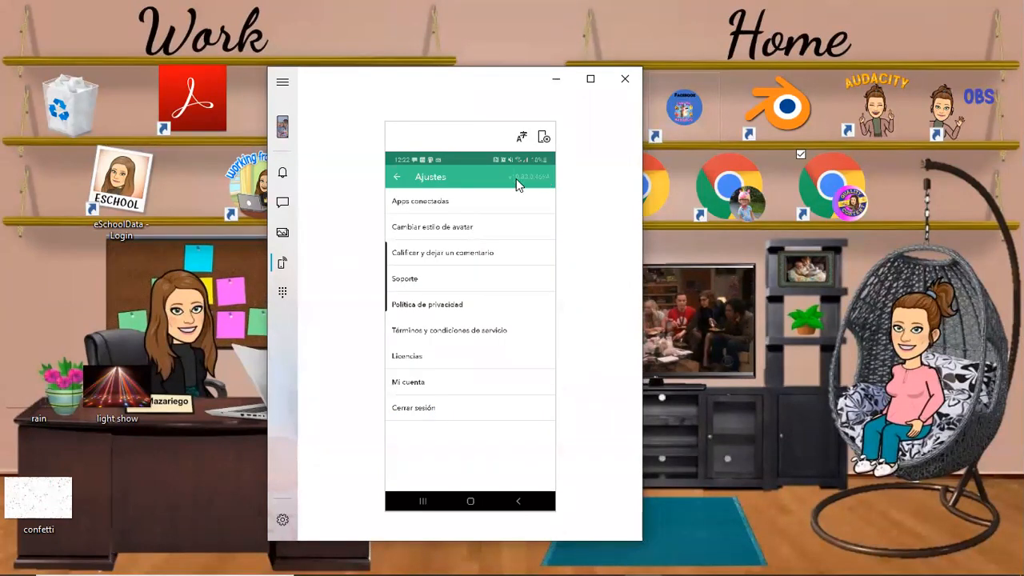
{"action": "mouse_move", "coordinate": [404, 280]}
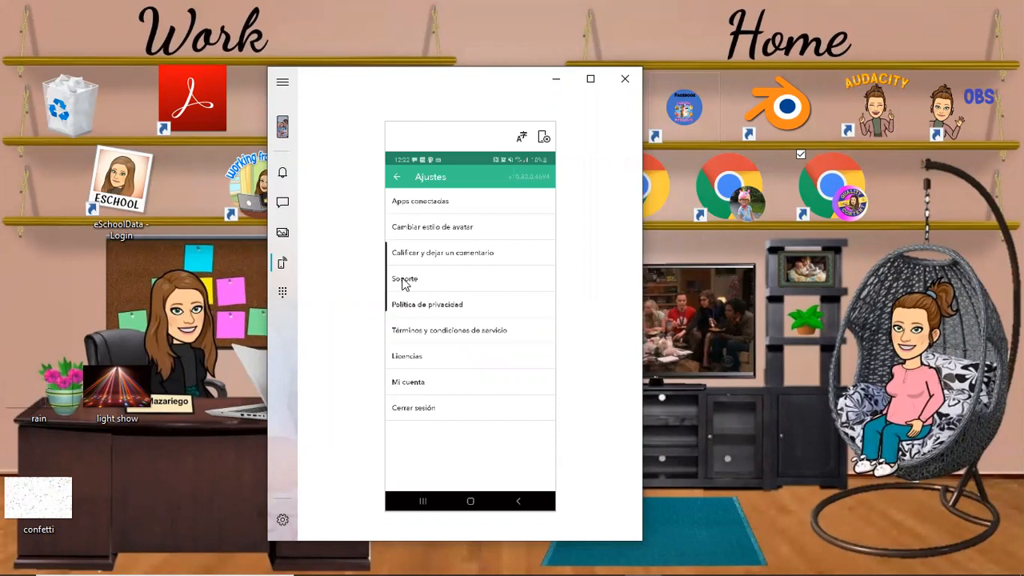
- Open Bitmoji Support and check its language dropdown, keeping English (US)
{"action": "left_click", "coordinate": [405, 278]}
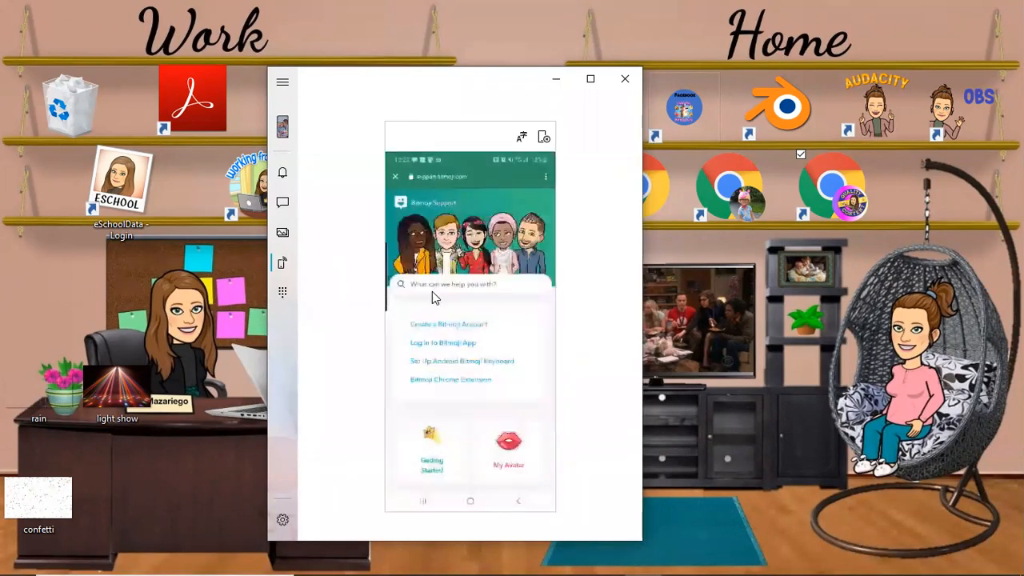
{"action": "scroll", "scroll_direction": "down", "scroll_amount": 3}
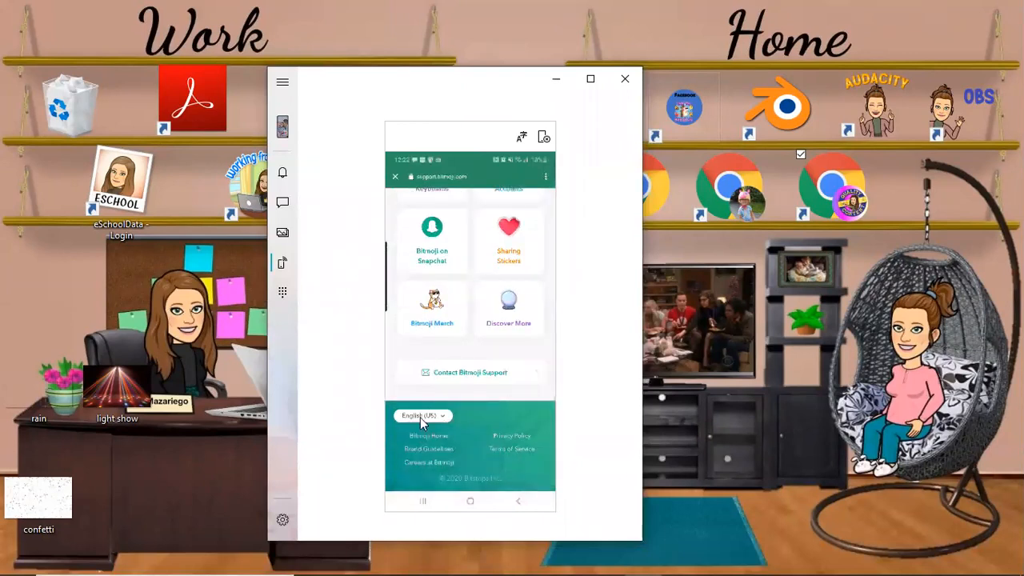
{"action": "left_click", "coordinate": [422, 415]}
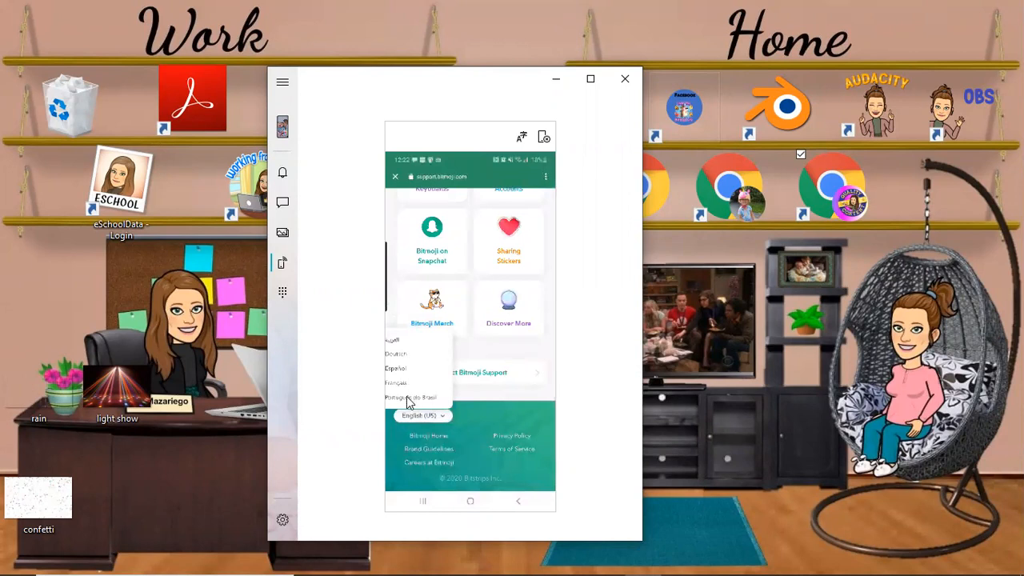
{"action": "left_click", "coordinate": [422, 415]}
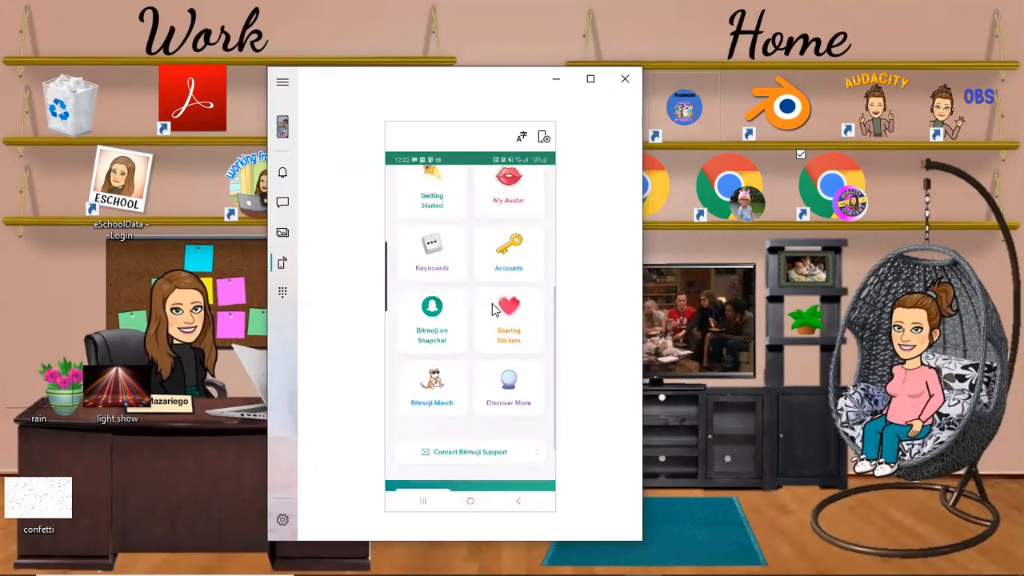
{"action": "left_click", "coordinate": [469, 451]}
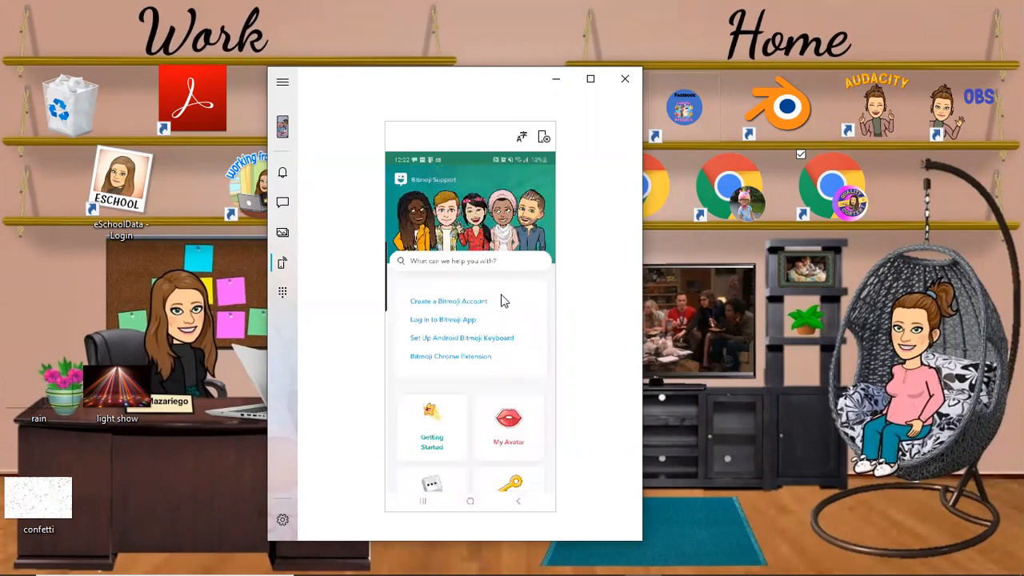
{"action": "scroll", "scroll_direction": "down", "scroll_amount": 3}
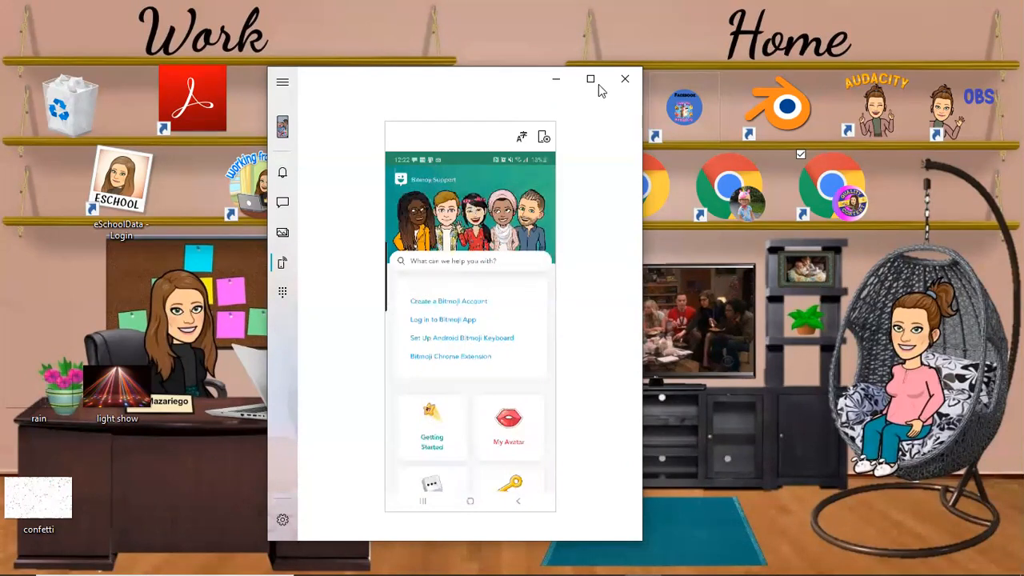
{"action": "mouse_move", "coordinate": [439, 190]}
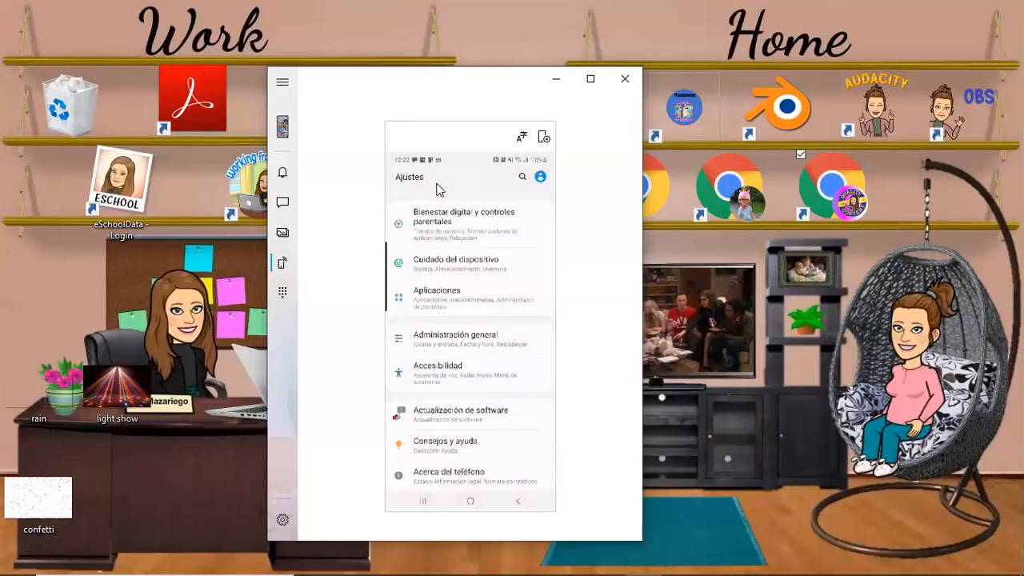
{"action": "mouse_move", "coordinate": [460, 383]}
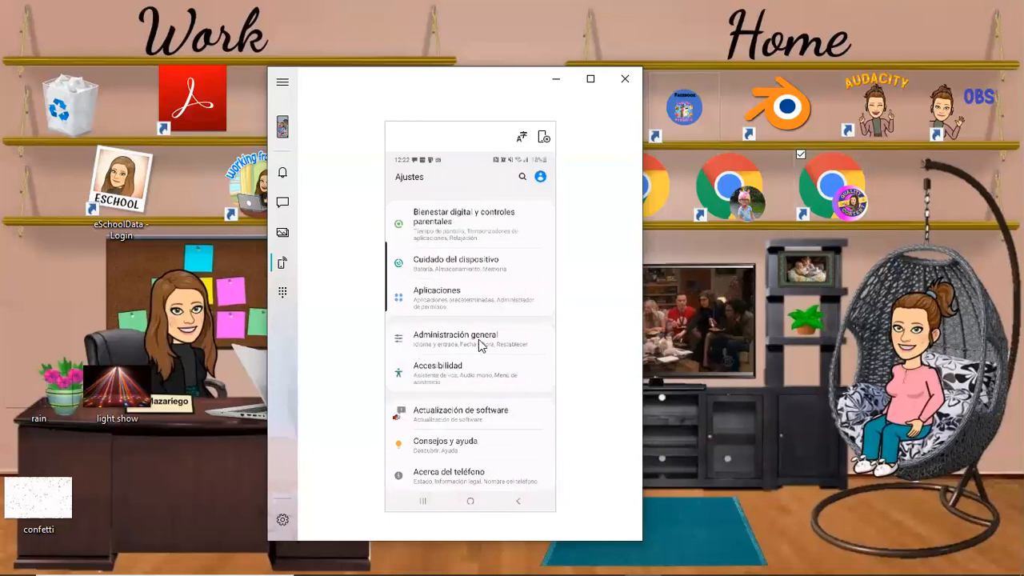
{"action": "mouse_move", "coordinate": [428, 346]}
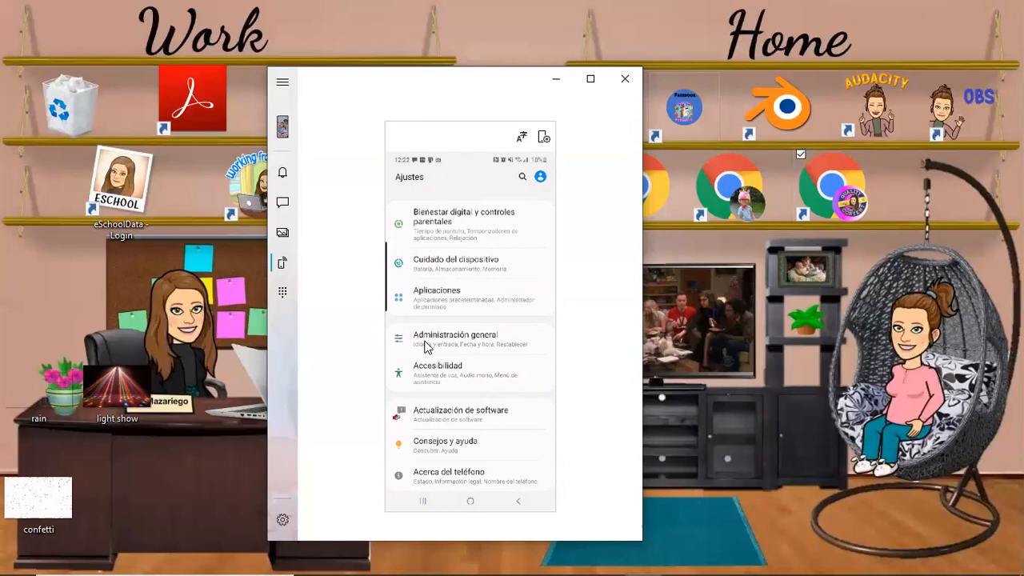
- Under Administración general > Idioma, select English (United States) and apply it
{"action": "left_click", "coordinate": [455, 338]}
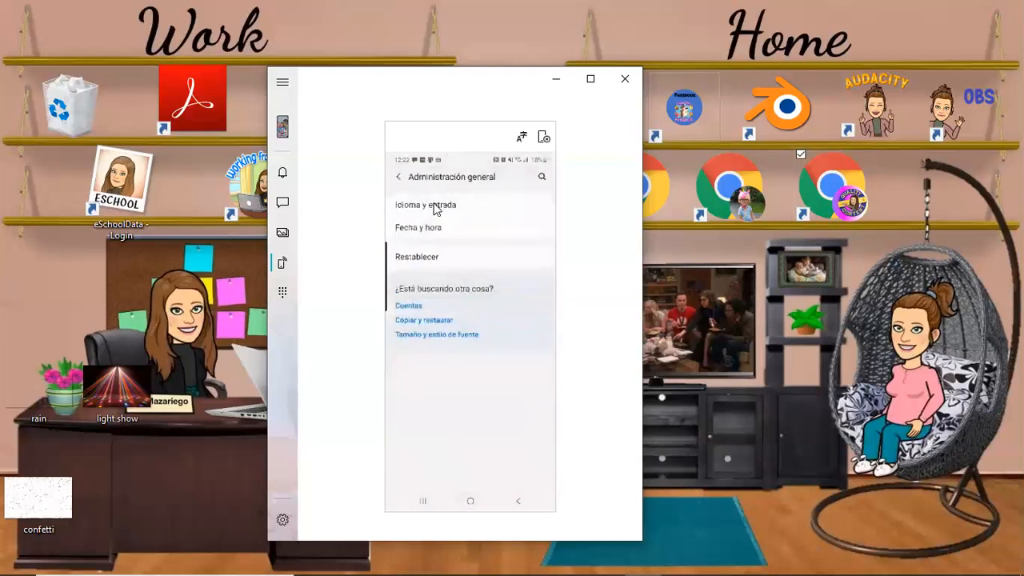
{"action": "left_click", "coordinate": [424, 205]}
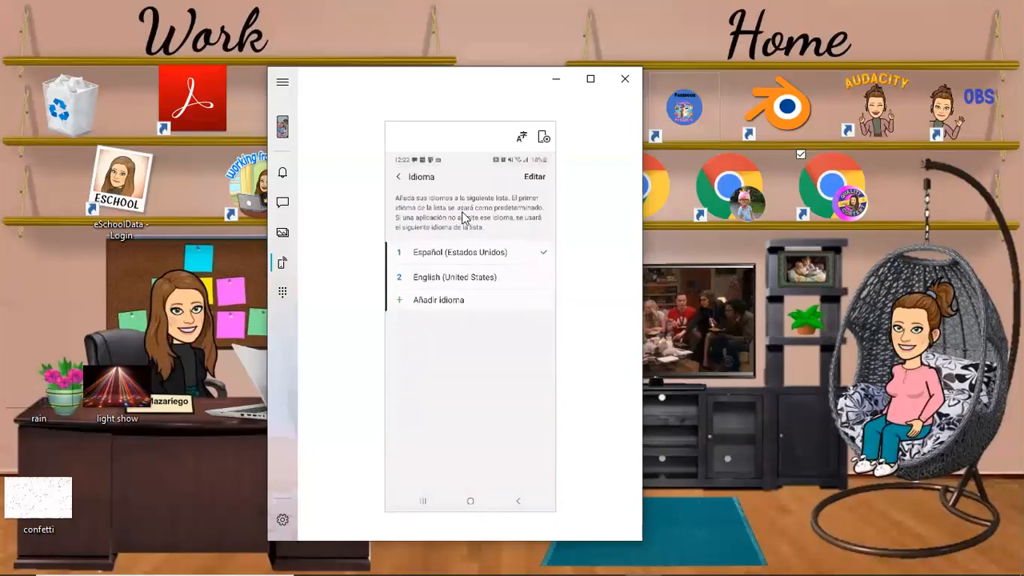
{"action": "left_click", "coordinate": [454, 277]}
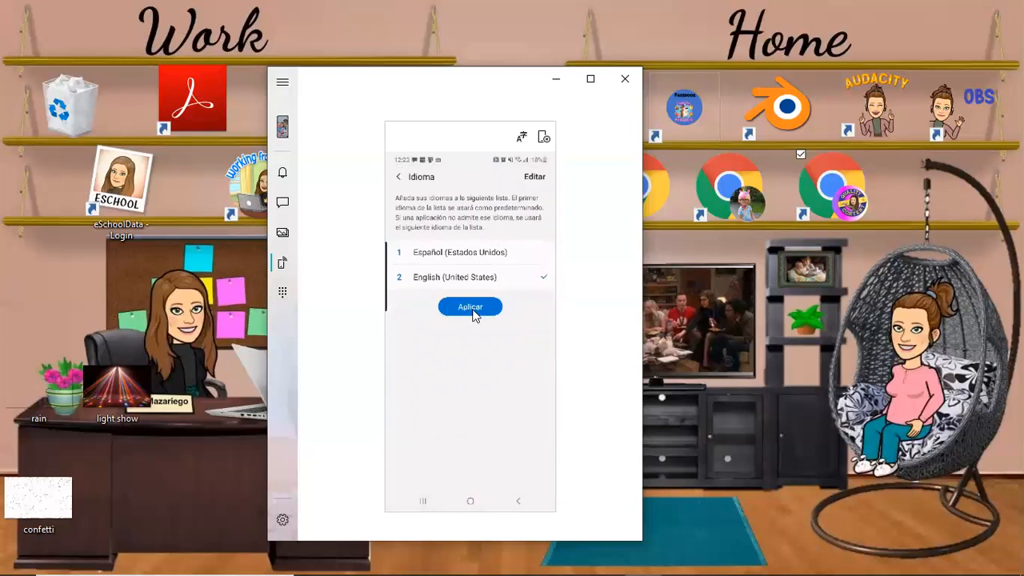
{"action": "left_click", "coordinate": [471, 306]}
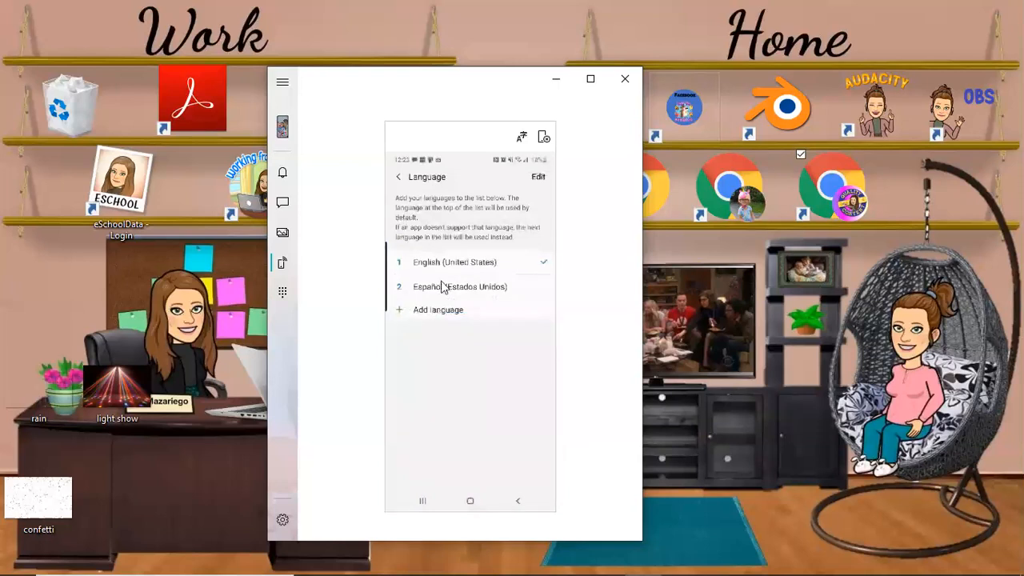
{"action": "mouse_move", "coordinate": [482, 280]}
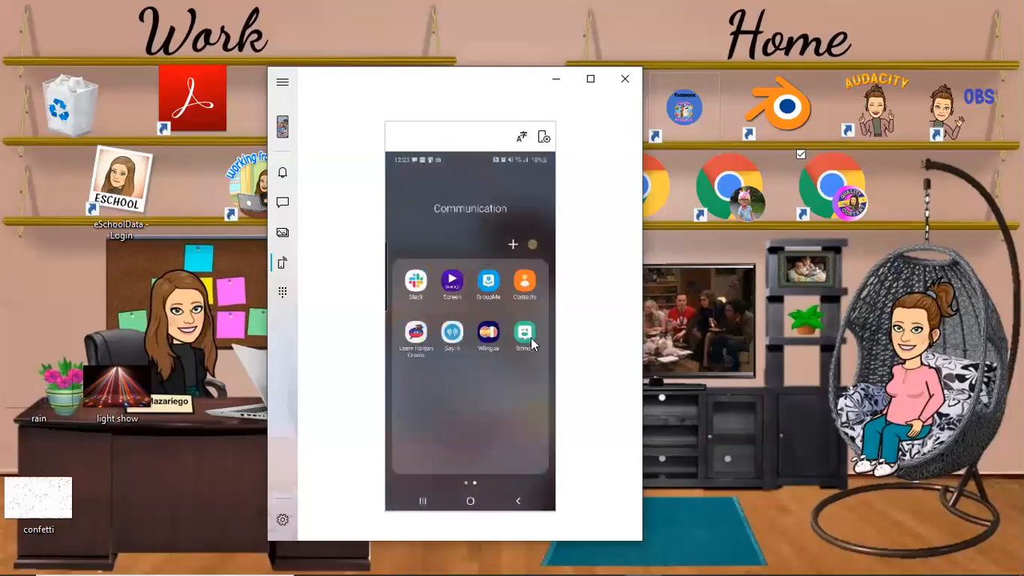
- Launch Bitmoji on the phone and search its stickers for 'hello'
{"action": "left_click", "coordinate": [524, 331]}
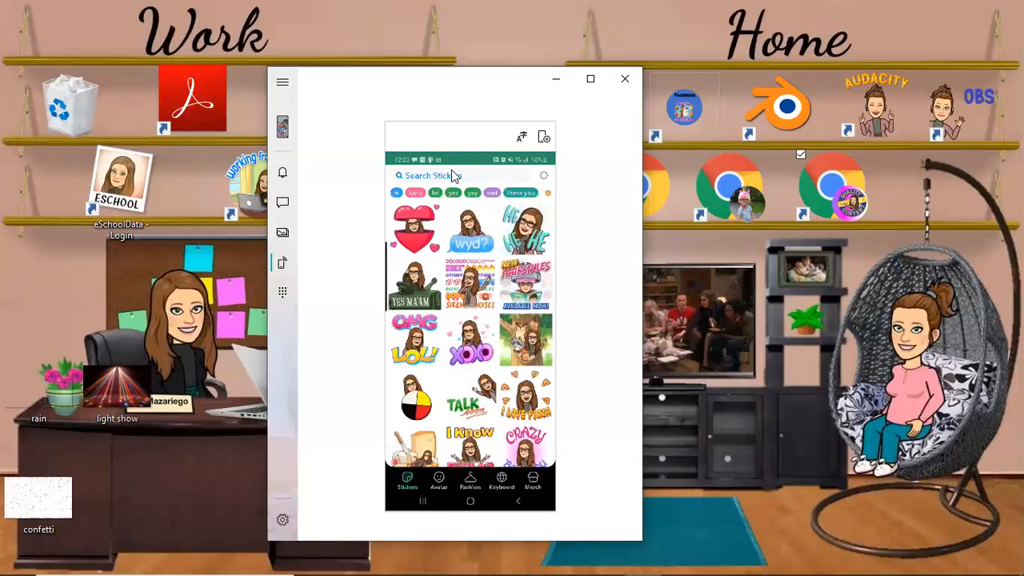
{"action": "left_click", "coordinate": [428, 175]}
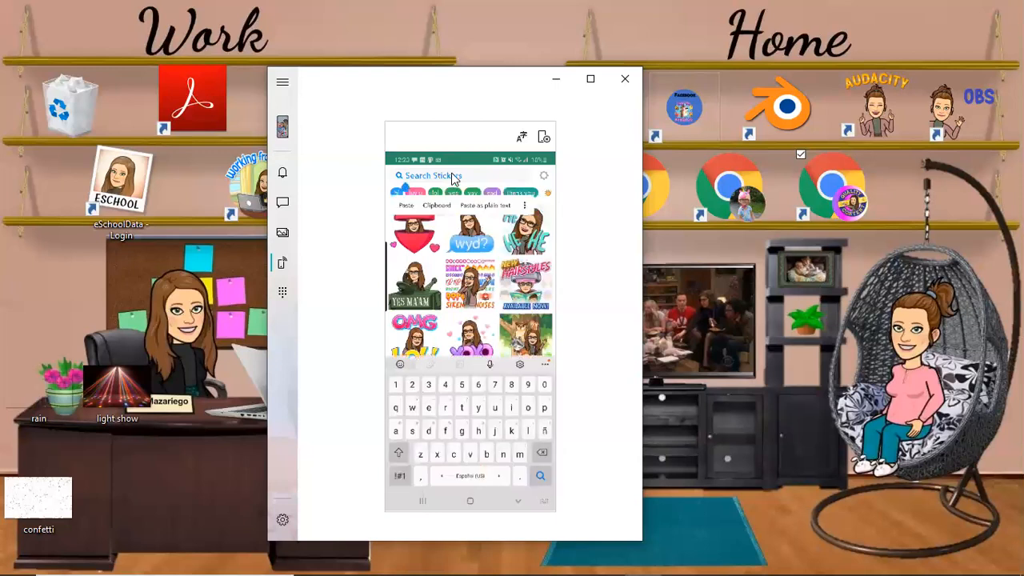
{"action": "type", "text": "ho"}
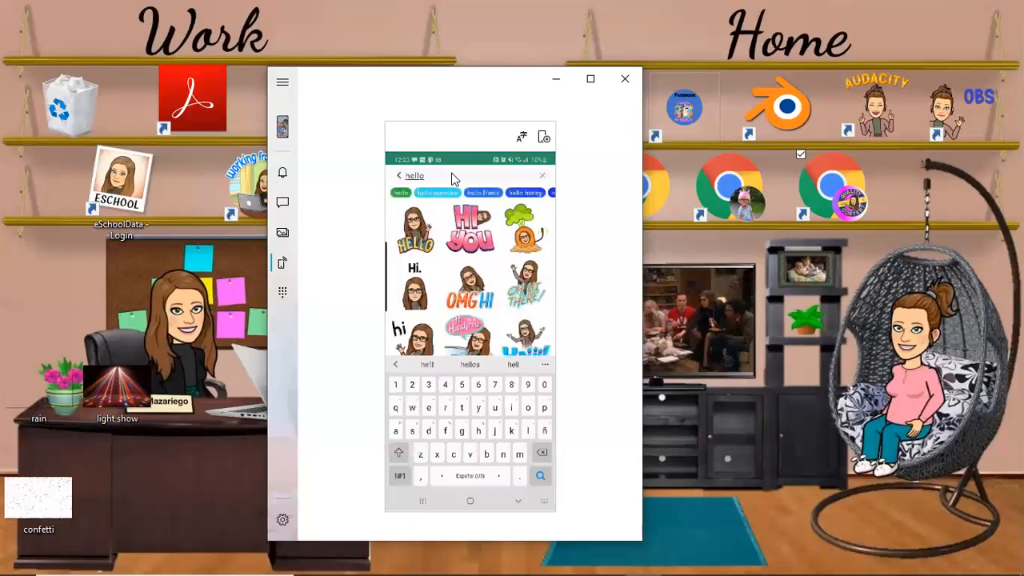
{"action": "mouse_move", "coordinate": [432, 270]}
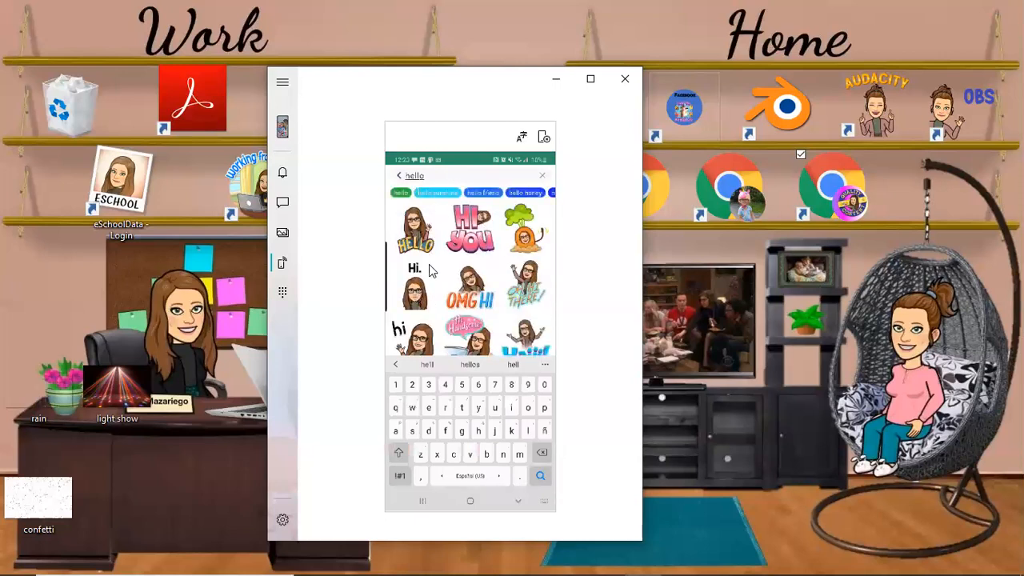
{"action": "mouse_move", "coordinate": [488, 304]}
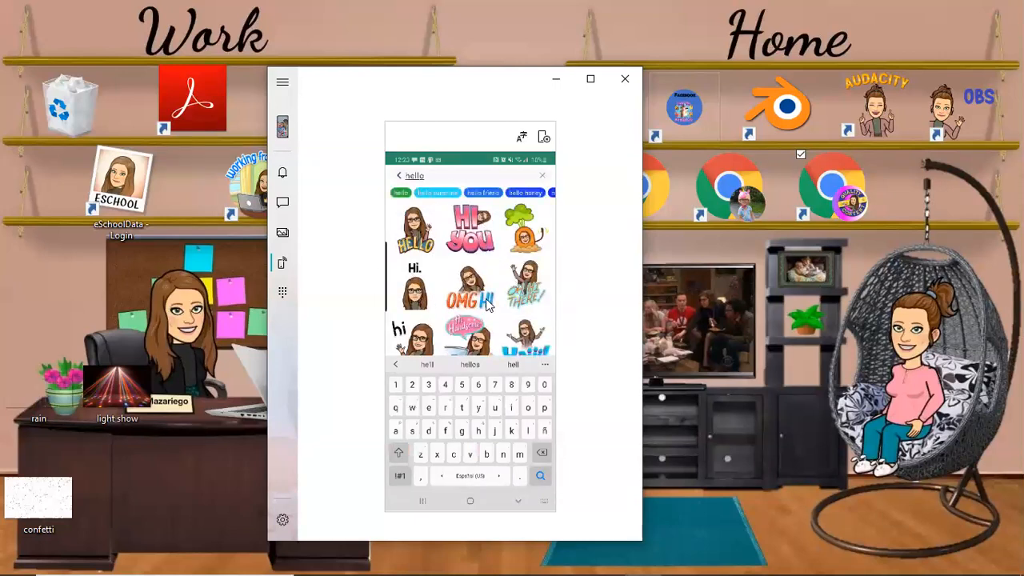
{"action": "mouse_move", "coordinate": [486, 274]}
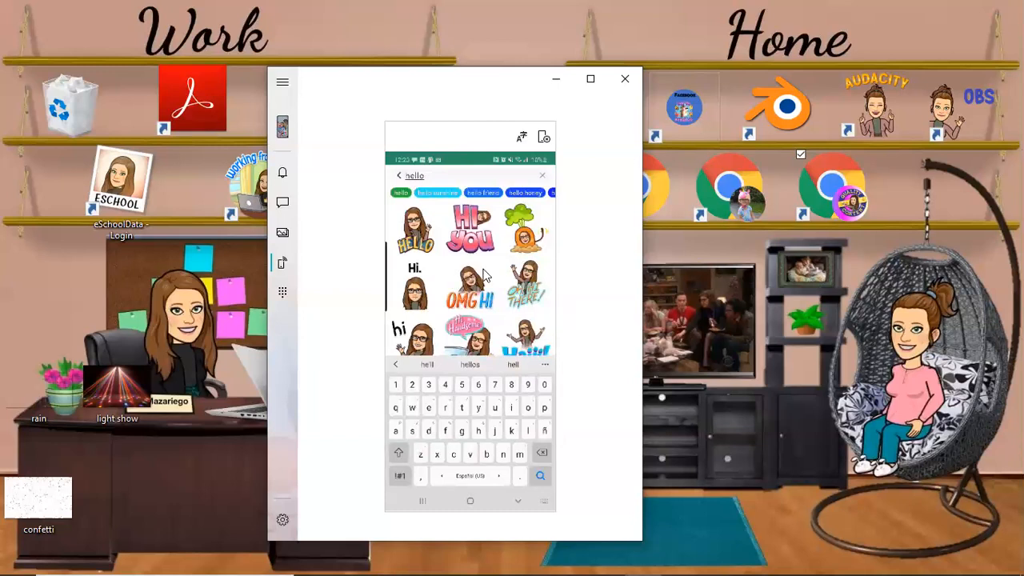
{"action": "mouse_move", "coordinate": [605, 180]}
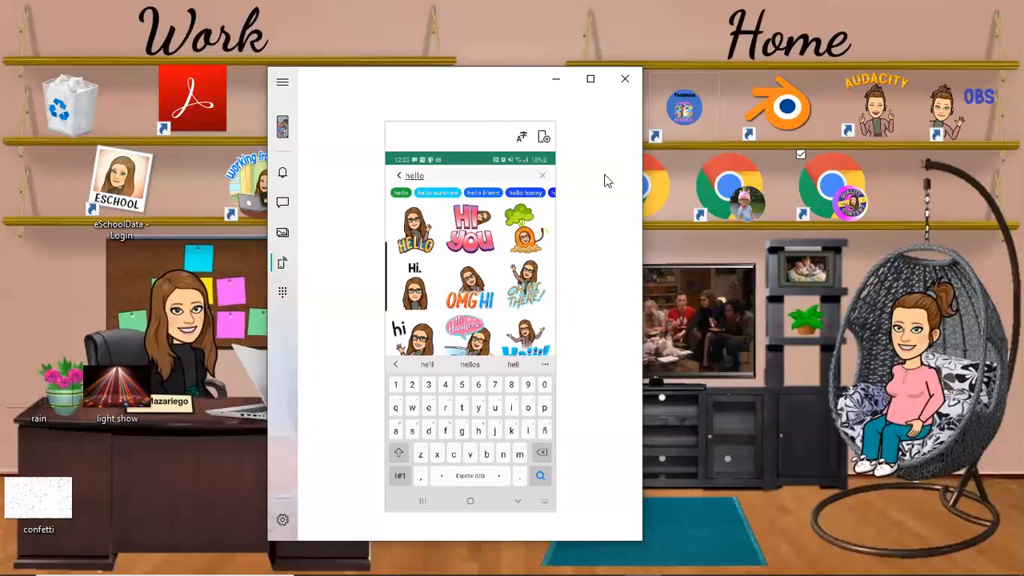
{"action": "mouse_move", "coordinate": [589, 163]}
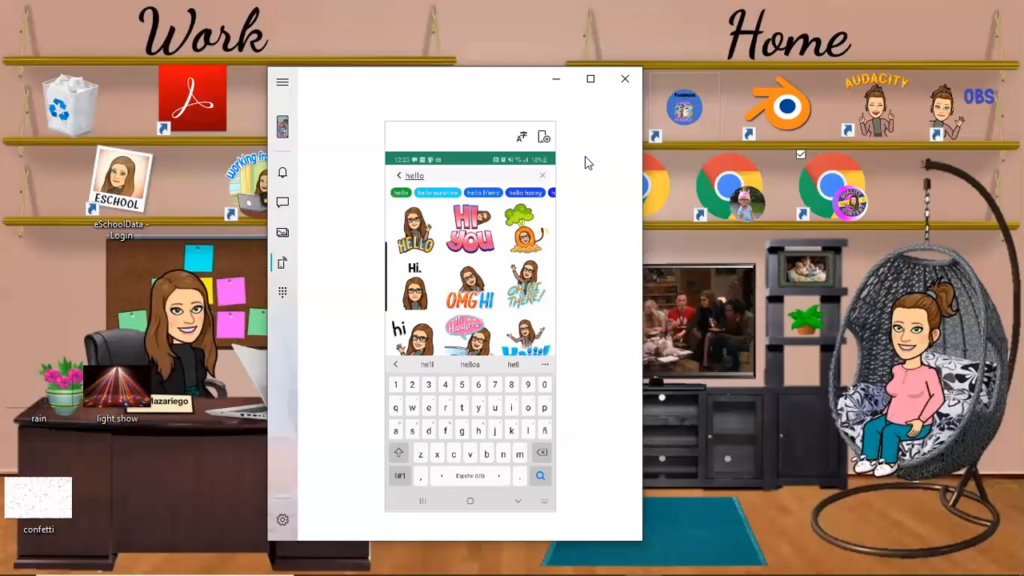
{"action": "mouse_move", "coordinate": [616, 476]}
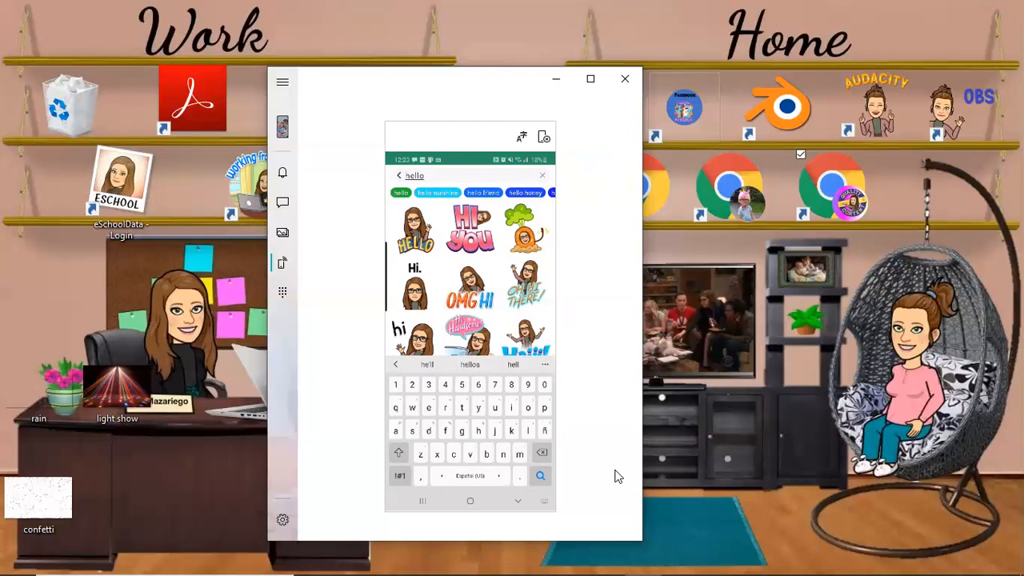